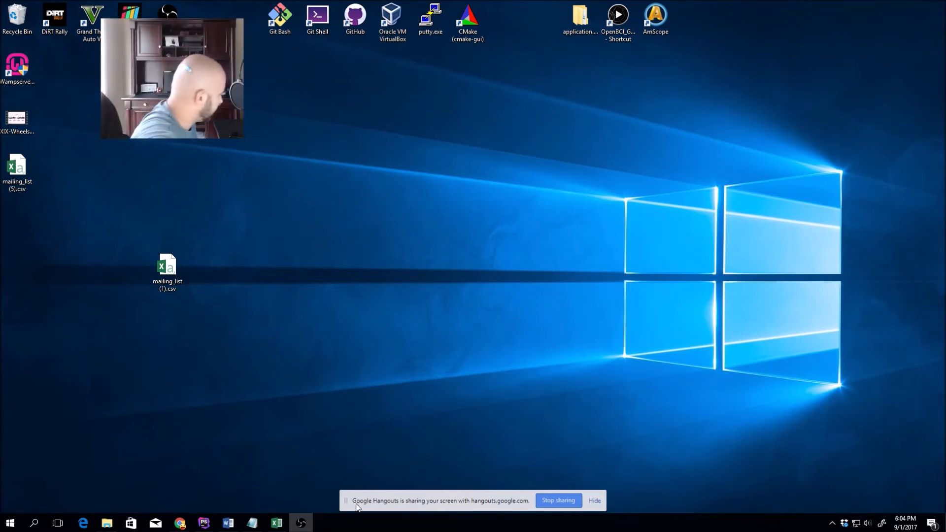
Step: Launch WebStorm from the Start menu and begin creating a new project
click(9, 522)
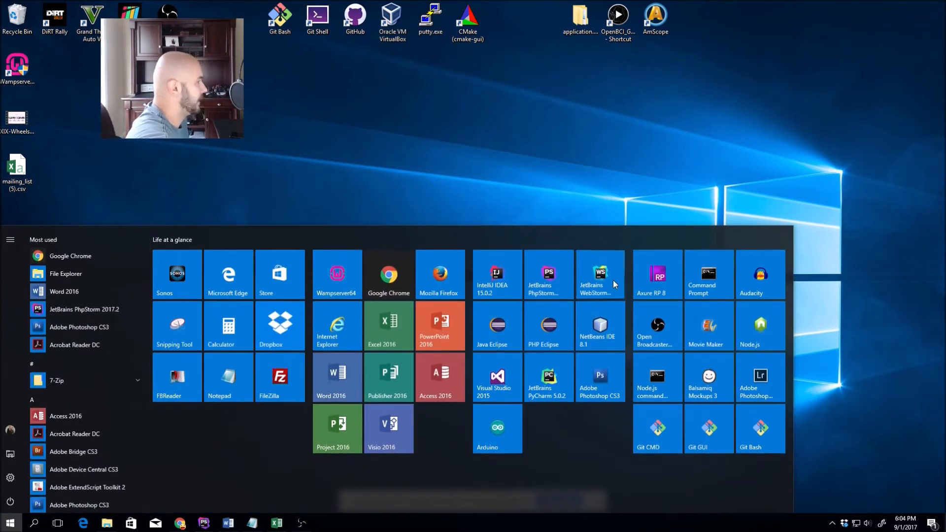
click(600, 275)
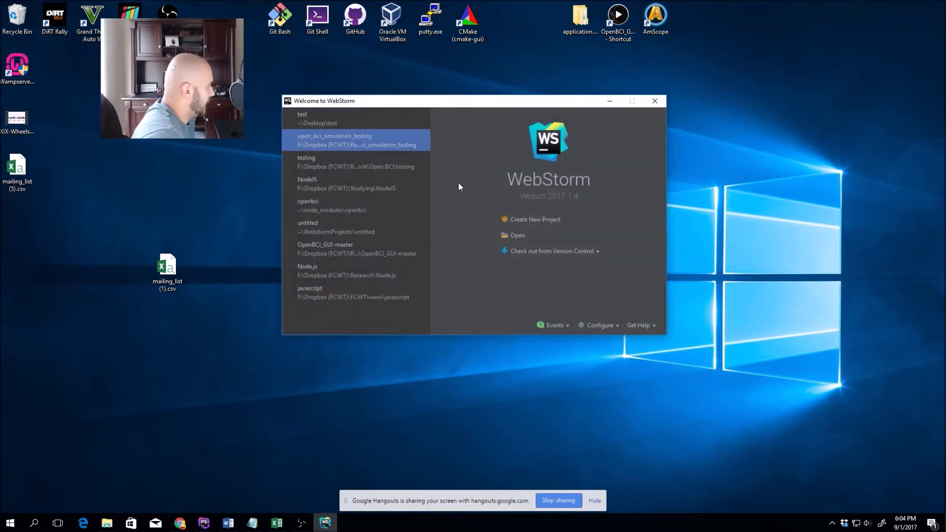
click(346, 183)
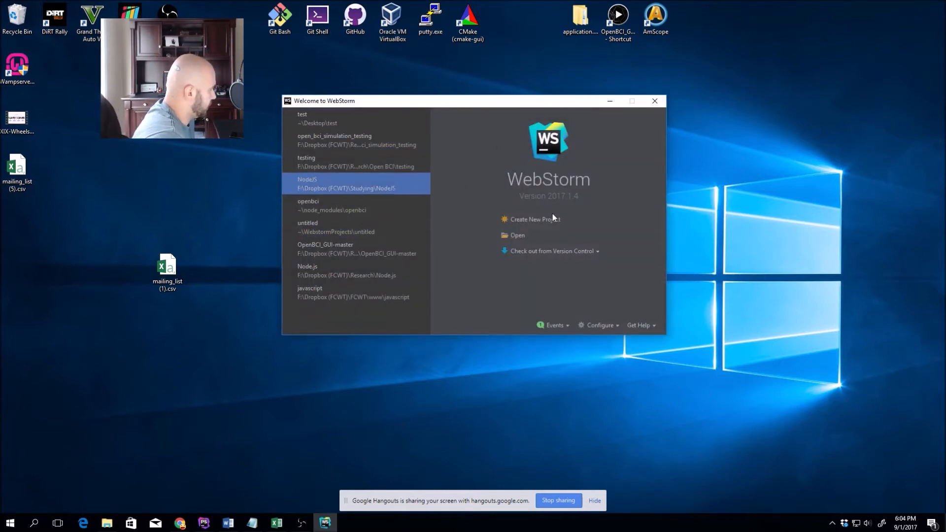
click(534, 218)
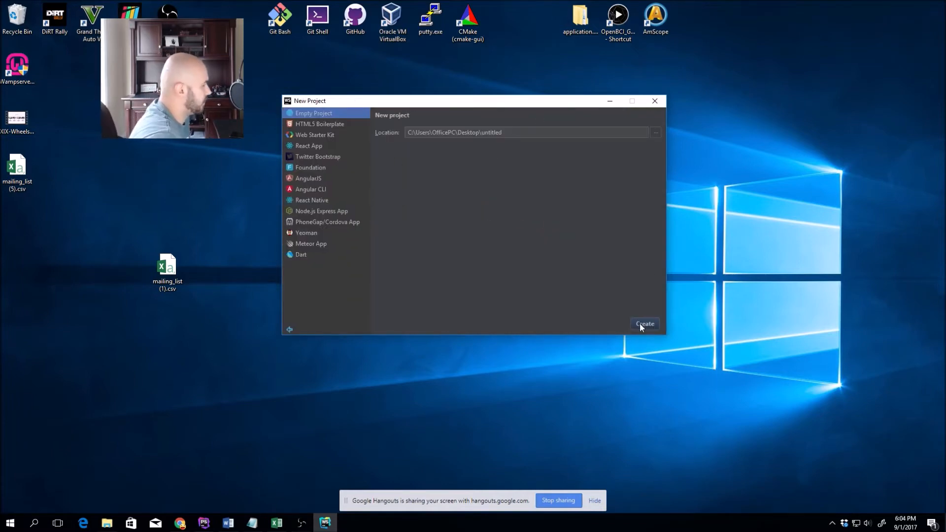
Step: Create a new 'test' folder on the Desktop and choose it as the project location
click(655, 132)
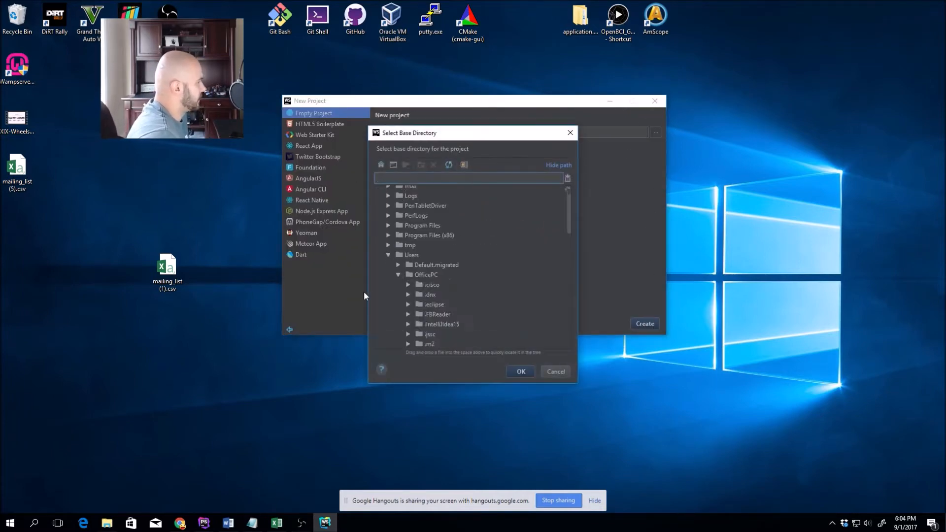
right_click(432, 264)
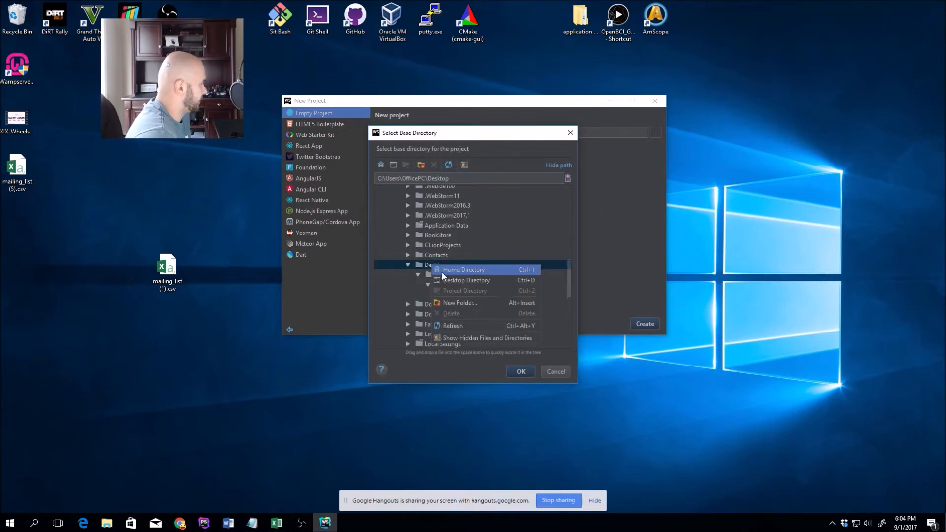
click(460, 302)
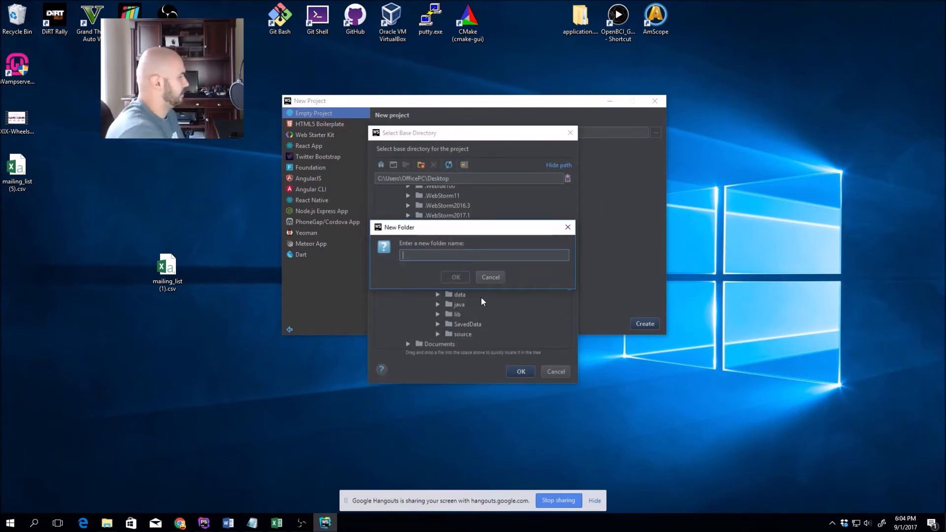
click(456, 276)
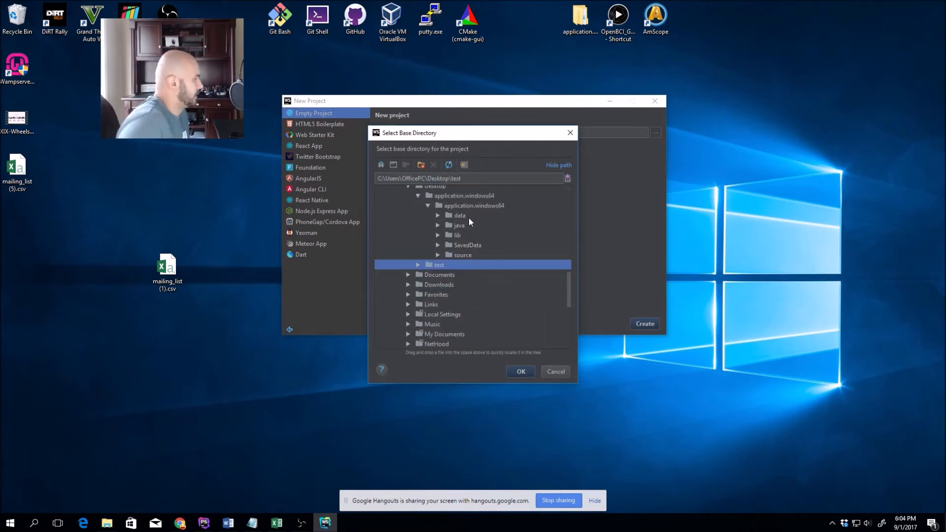
click(520, 372)
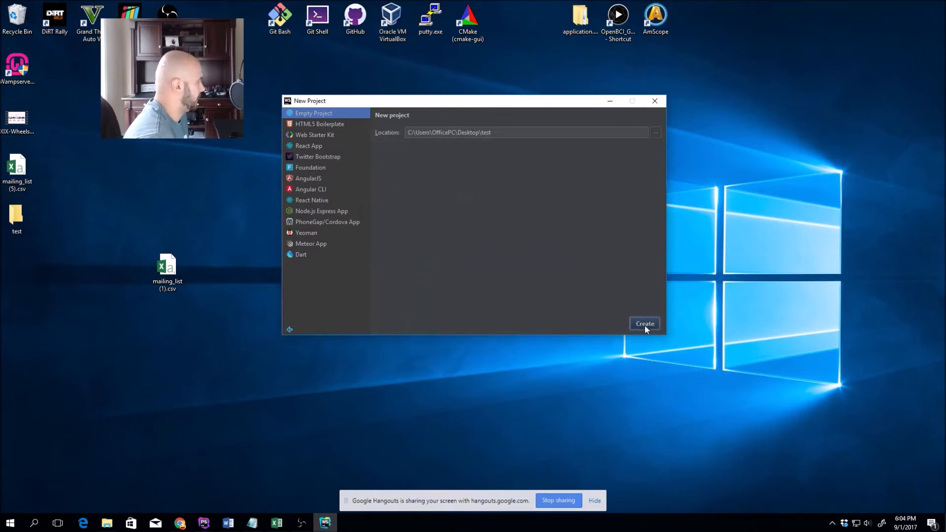
Step: Create the test project and go to the Node.js and NPM settings
click(643, 323)
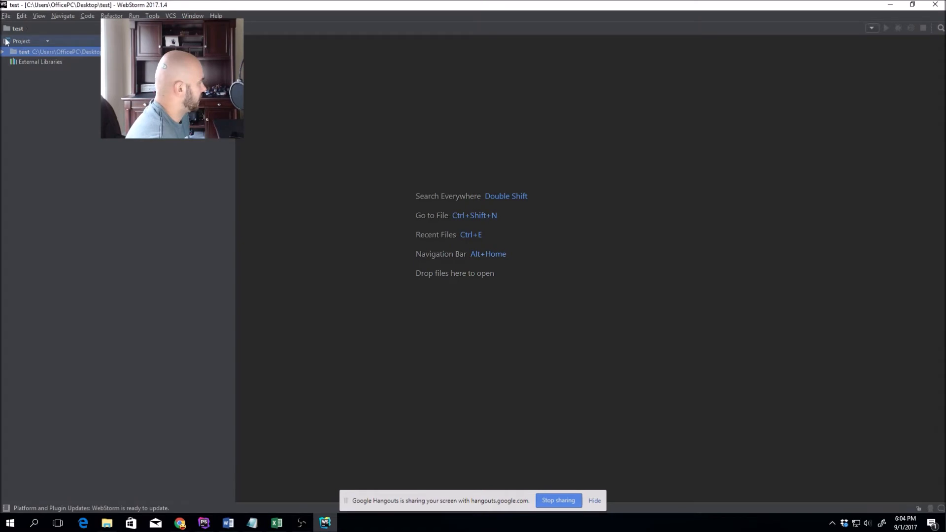
click(6, 15)
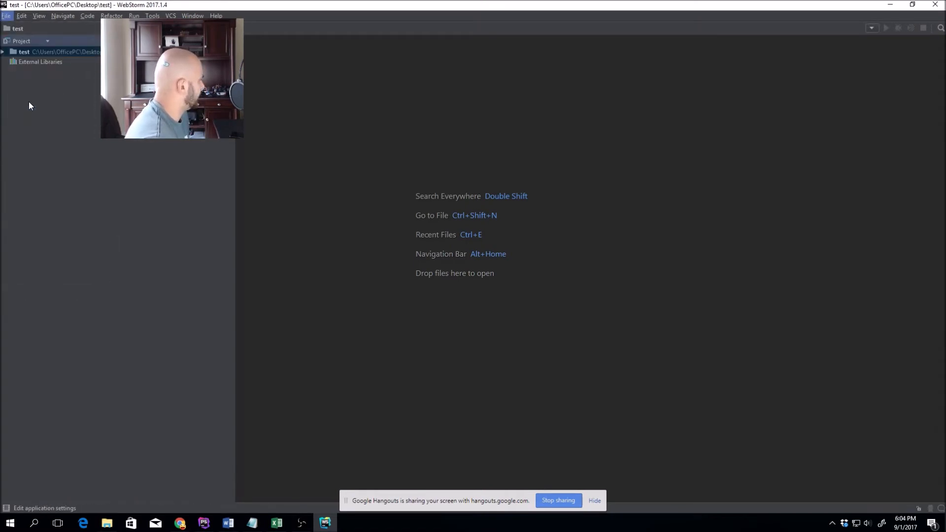
click(6, 15)
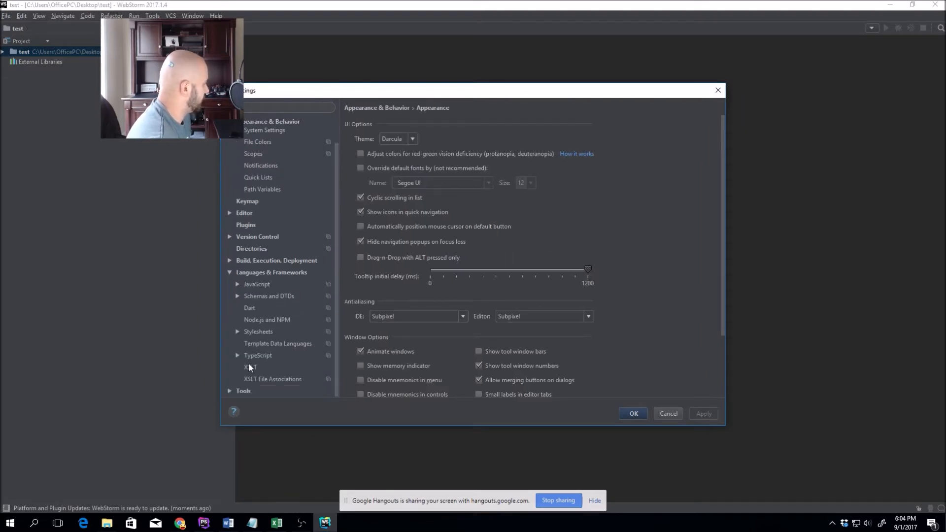
click(267, 319)
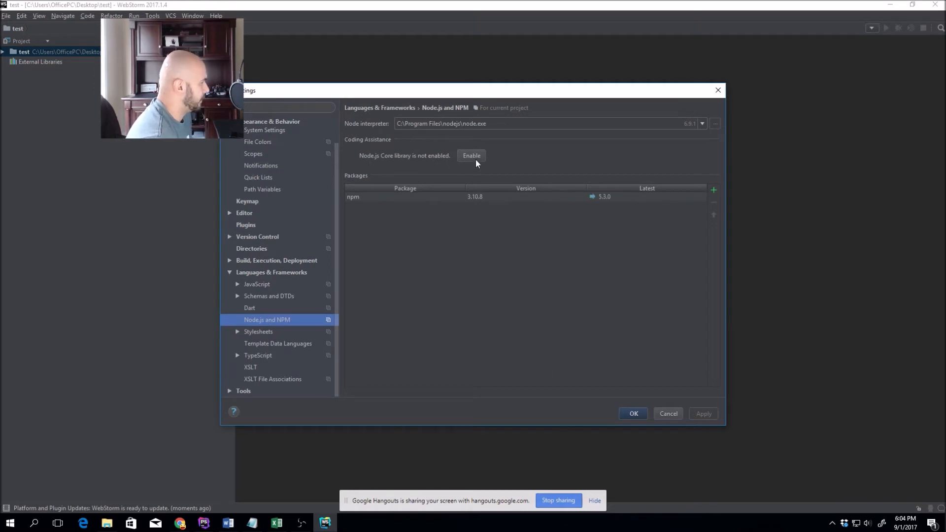
Step: Enable the Node.js Core library for coding assistance and confirm the settings
click(472, 155)
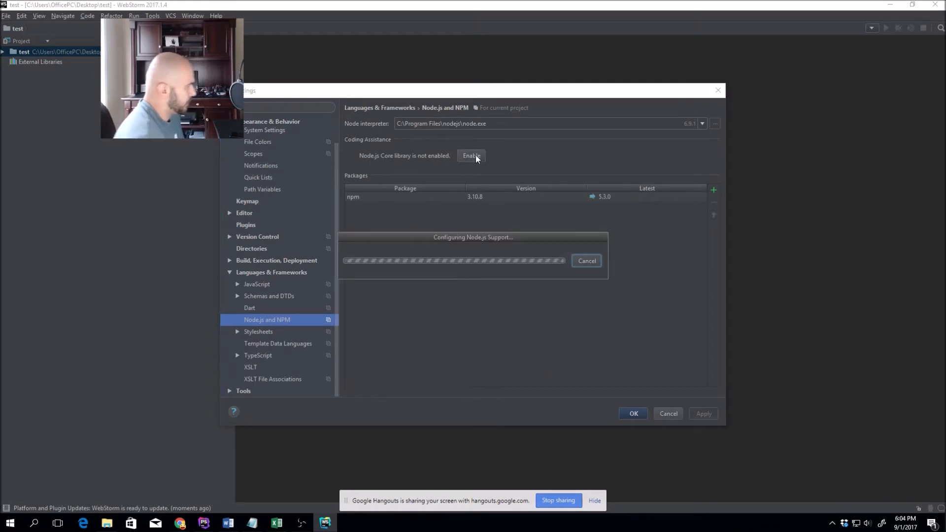
click(471, 156)
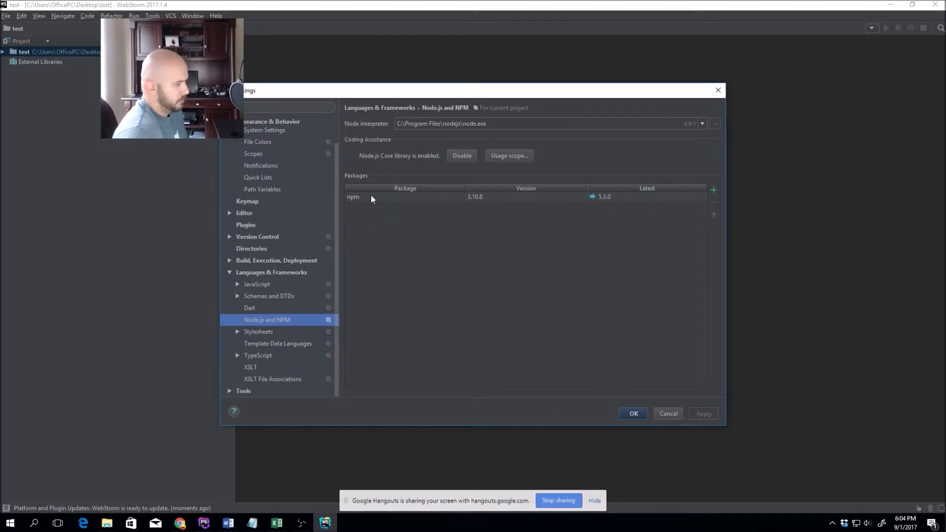
mouse_move(632, 413)
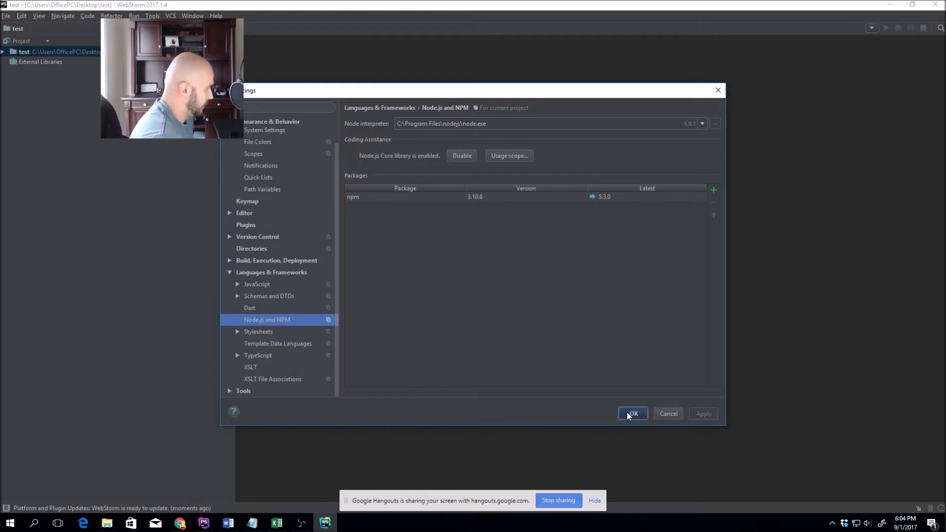
click(631, 413)
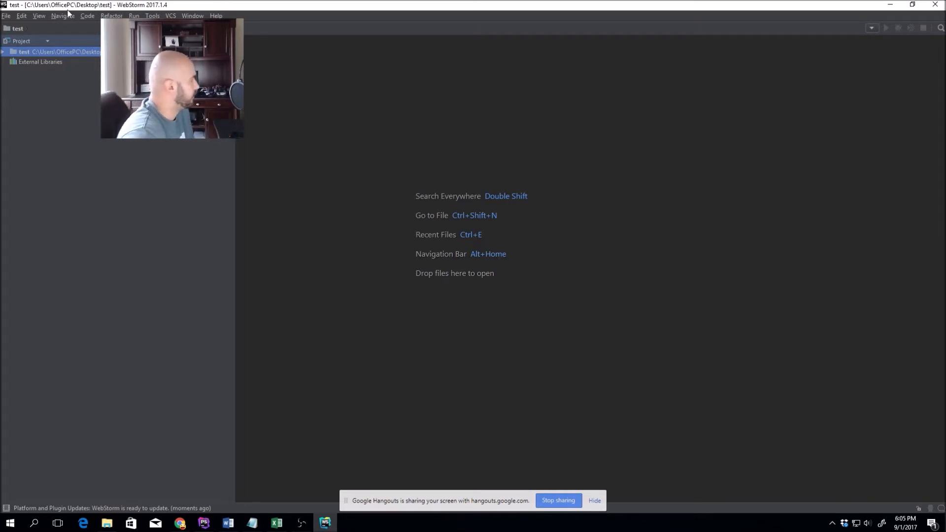
Step: Run 'npm install openbci-cyton' in the terminal and collapse node_modules afterwards
click(39, 14)
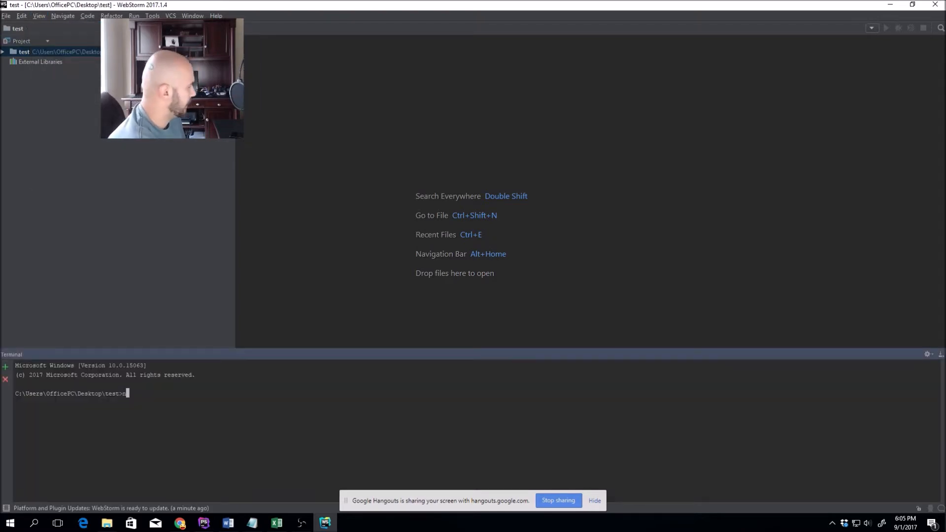
text(npm install)
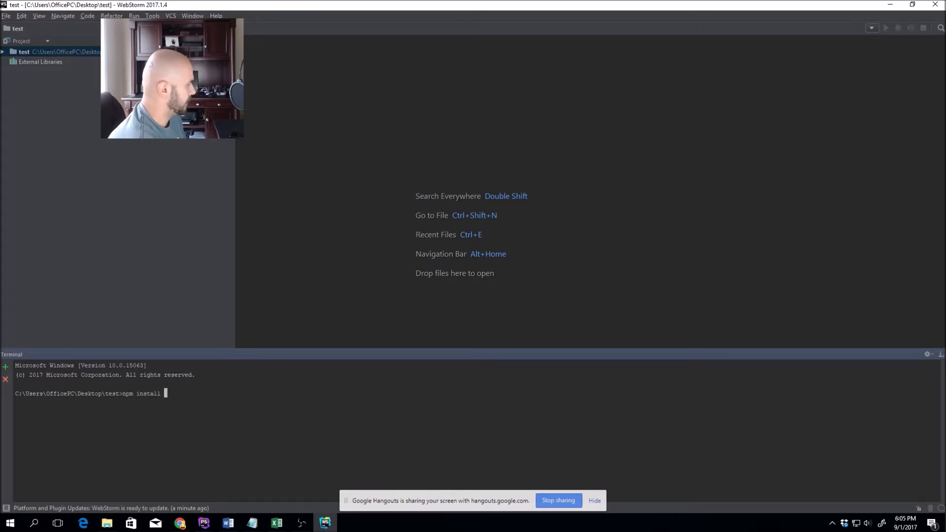
text(openbci-cy)
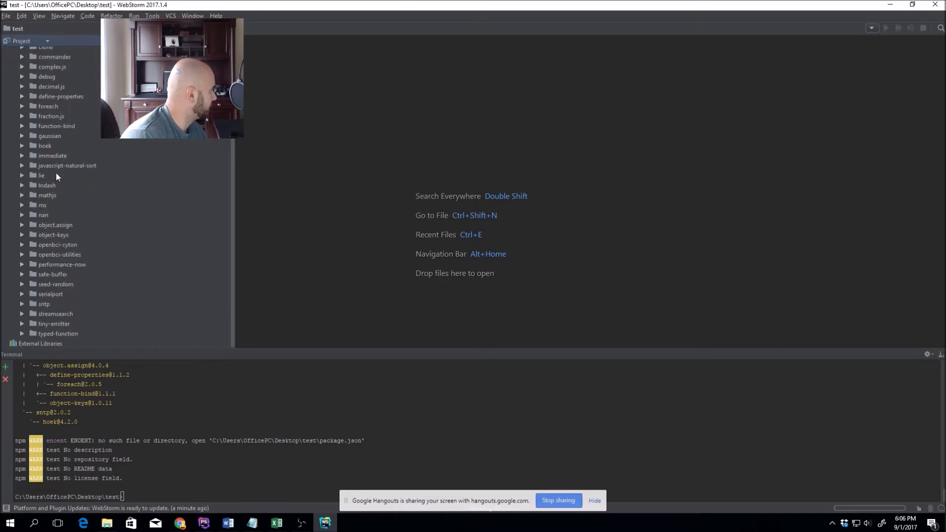
mouse_move(83, 249)
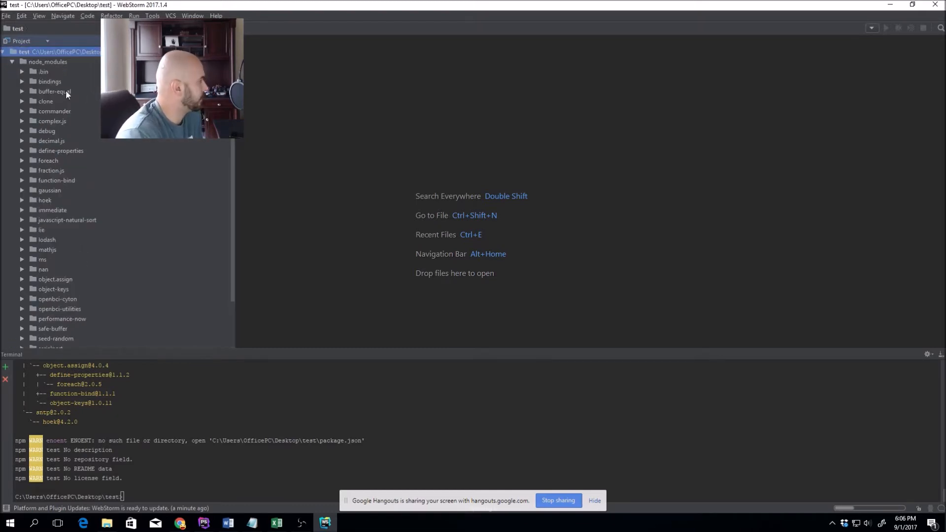
click(11, 61)
text(test)
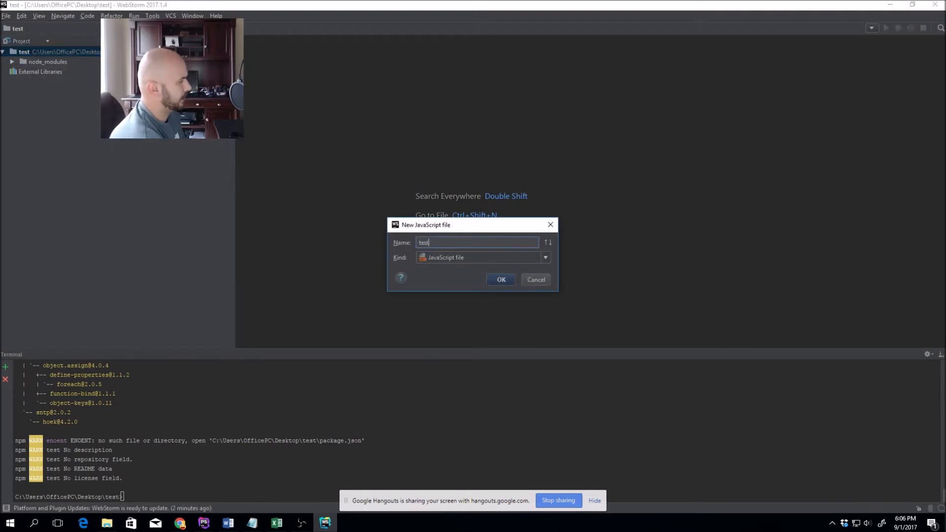
Step: Create test.js and start the Cyton constant with a require() call
text(.js)
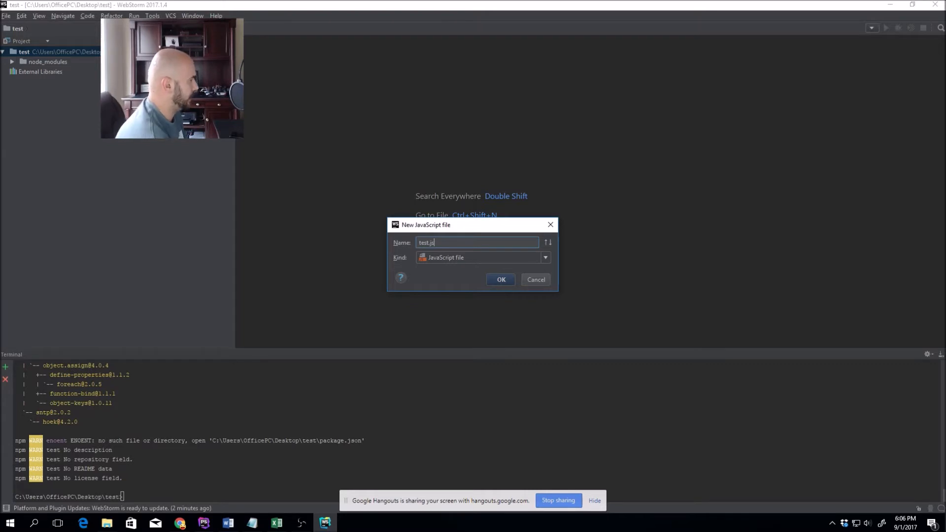
click(501, 279)
text(const Cylon)
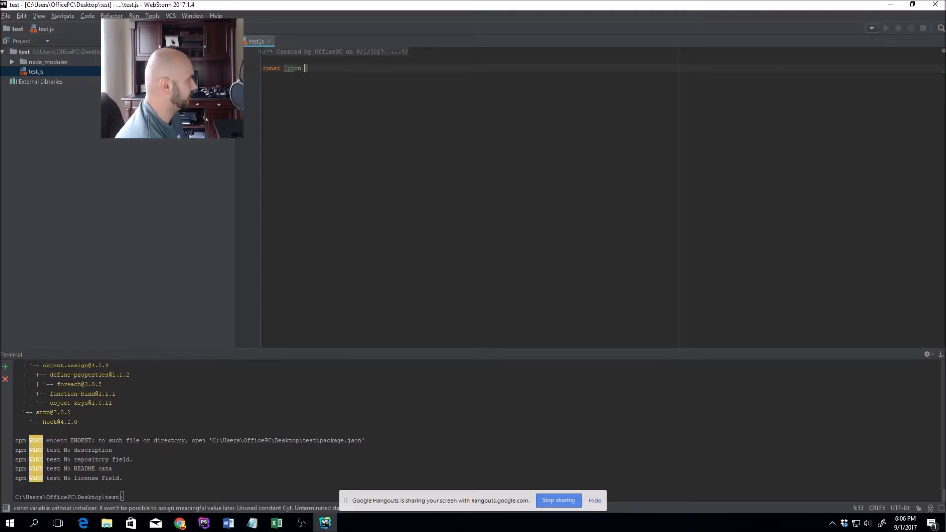
text(=)
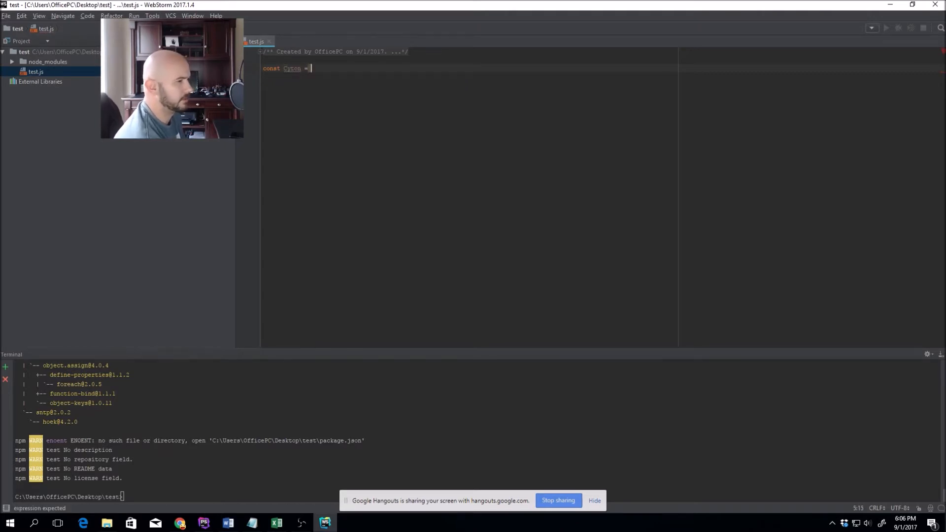
text(require())
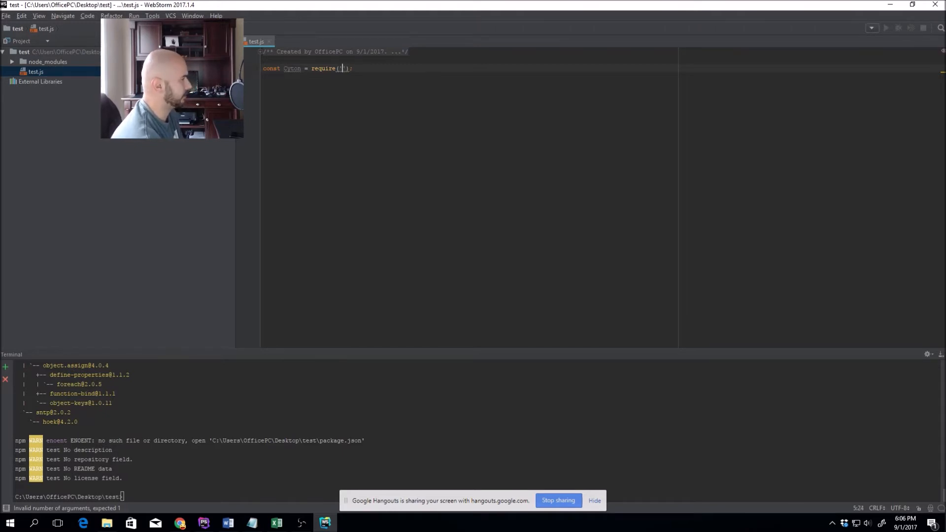
Step: Point the require at './node_modules/openbci-cyton'
text(')
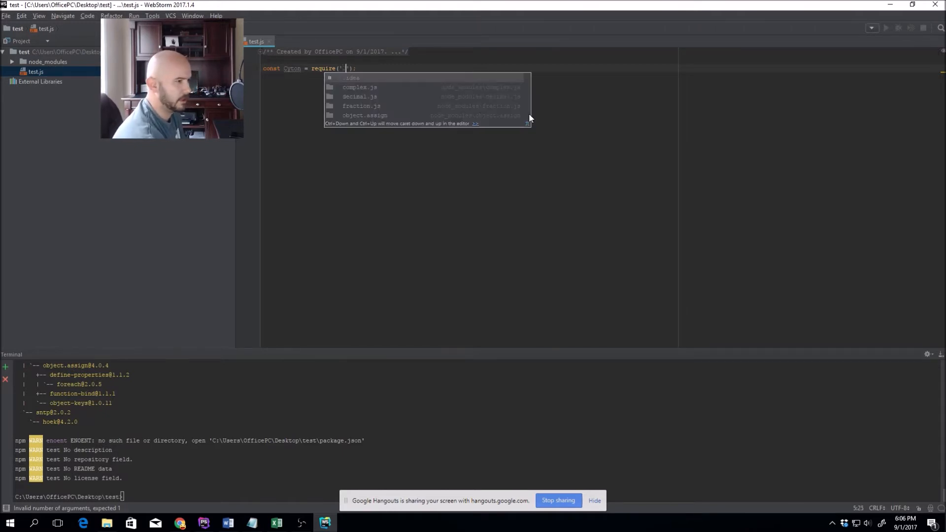
text(./)
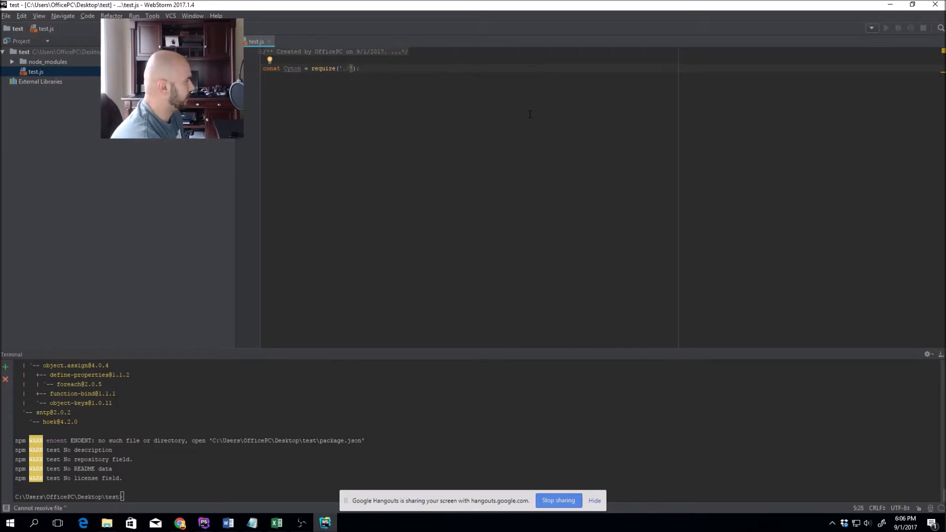
text(node_modules)
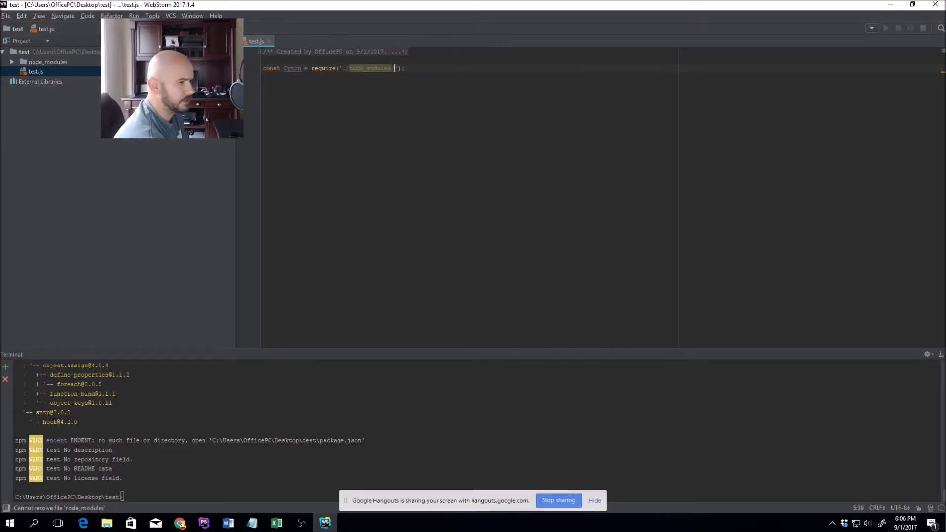
text(/openbci-cyton)
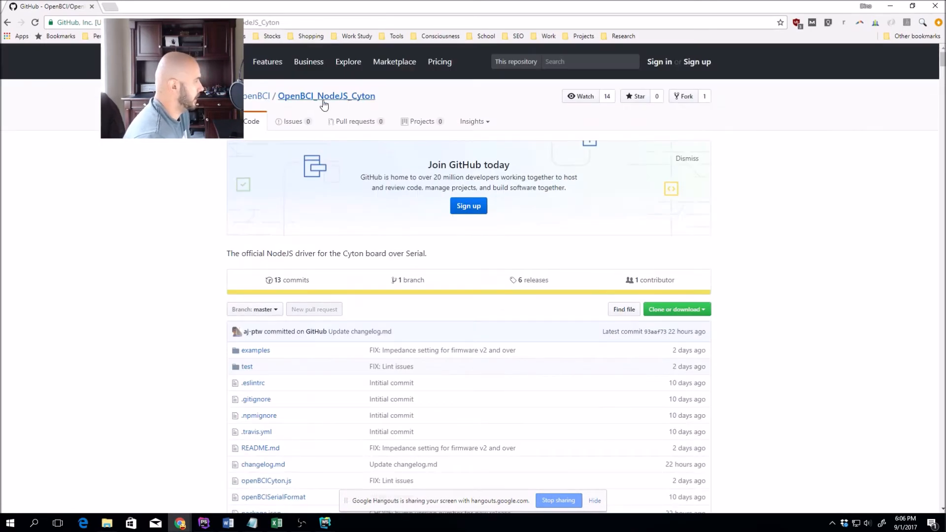
mouse_move(319, 100)
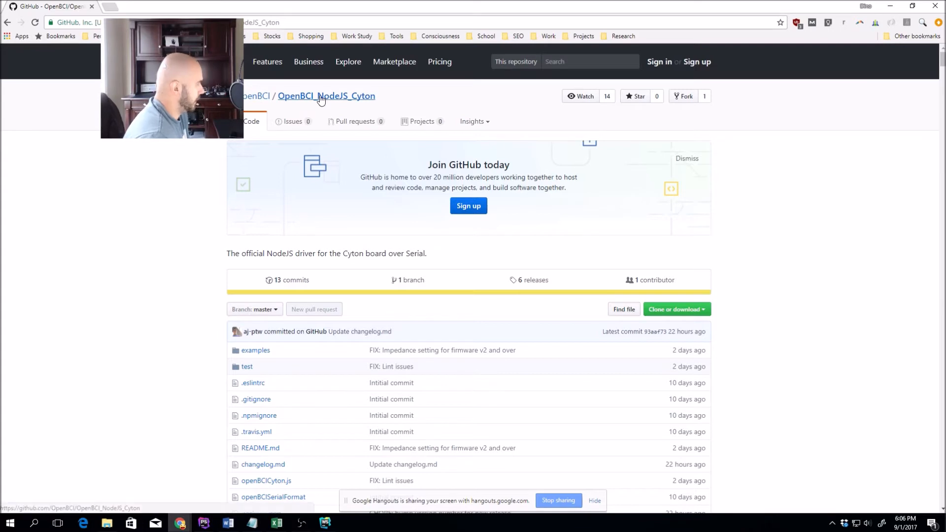
click(256, 96)
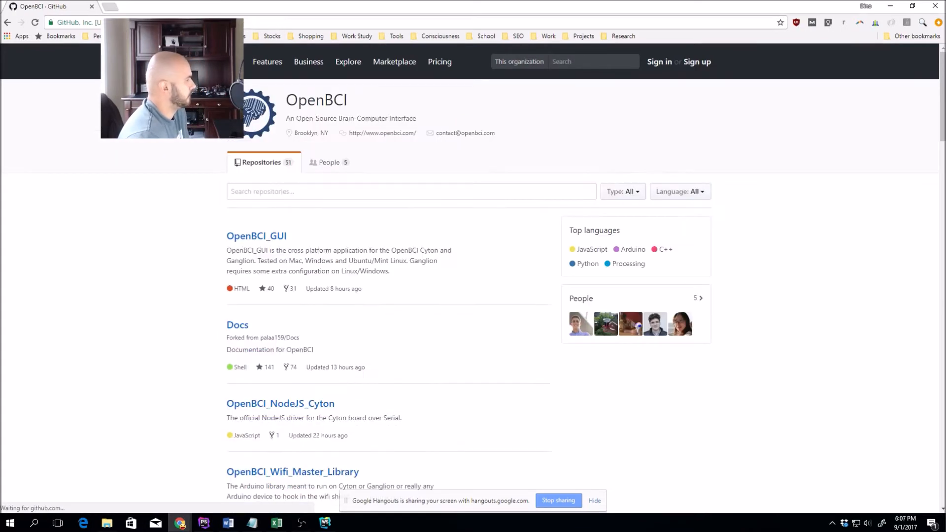
scroll(down, 3)
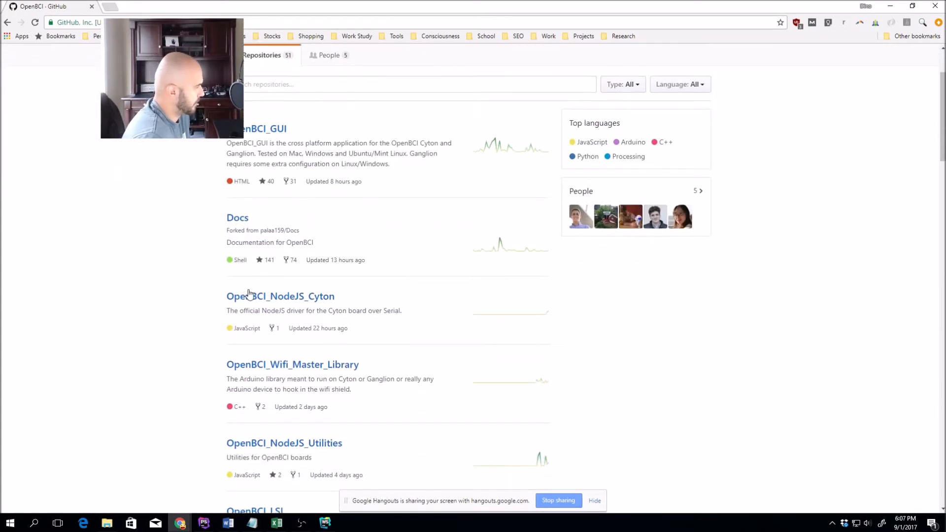
scroll(down, 3)
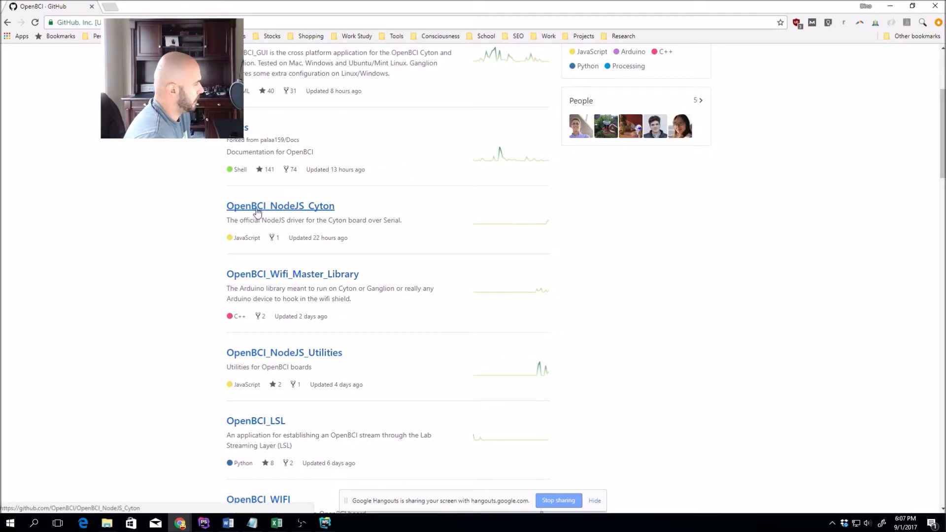
click(280, 206)
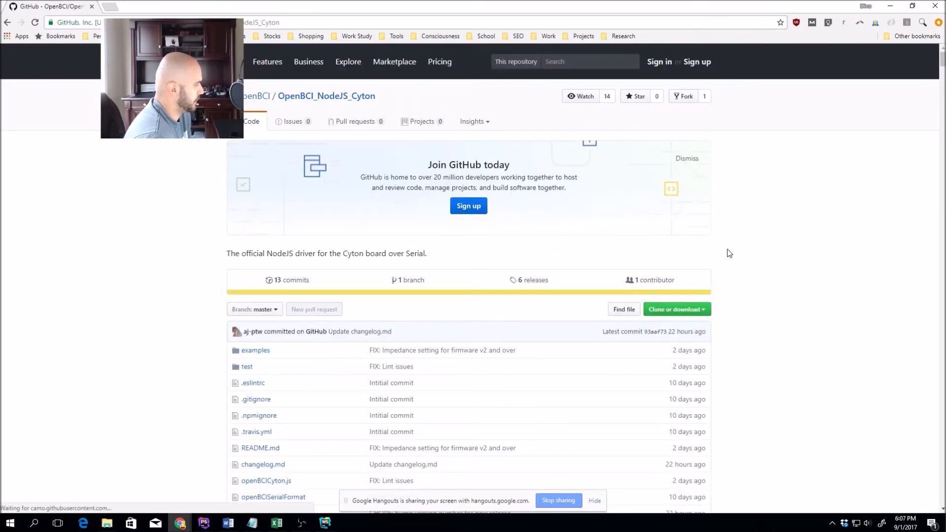
scroll(down, 3)
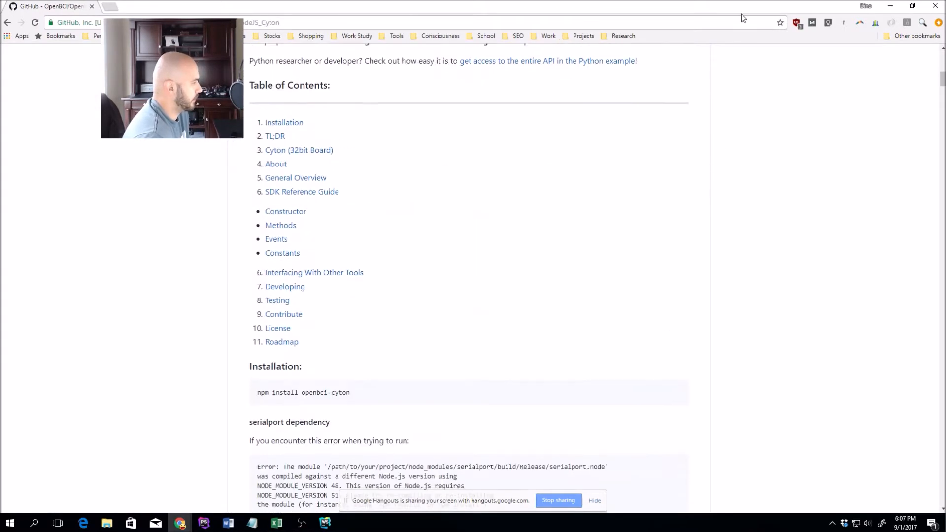
scroll(down, 3)
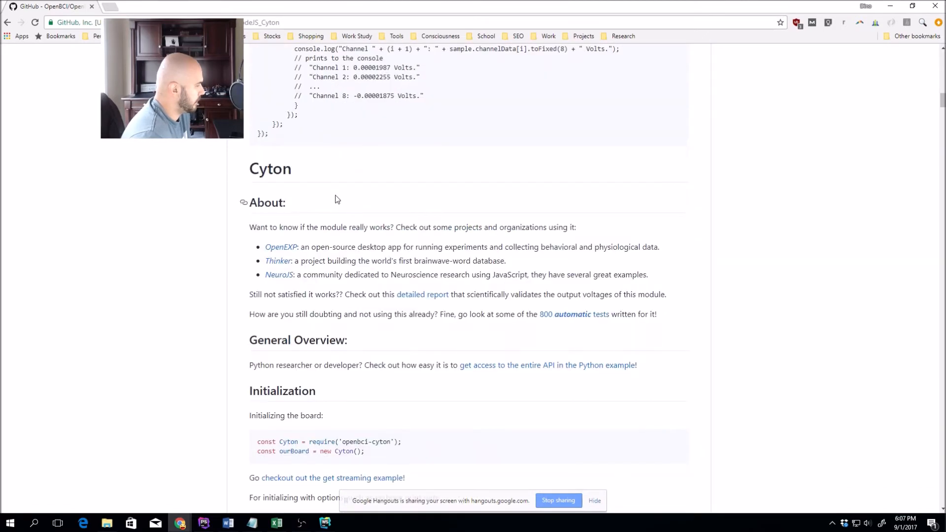
scroll(down, 3)
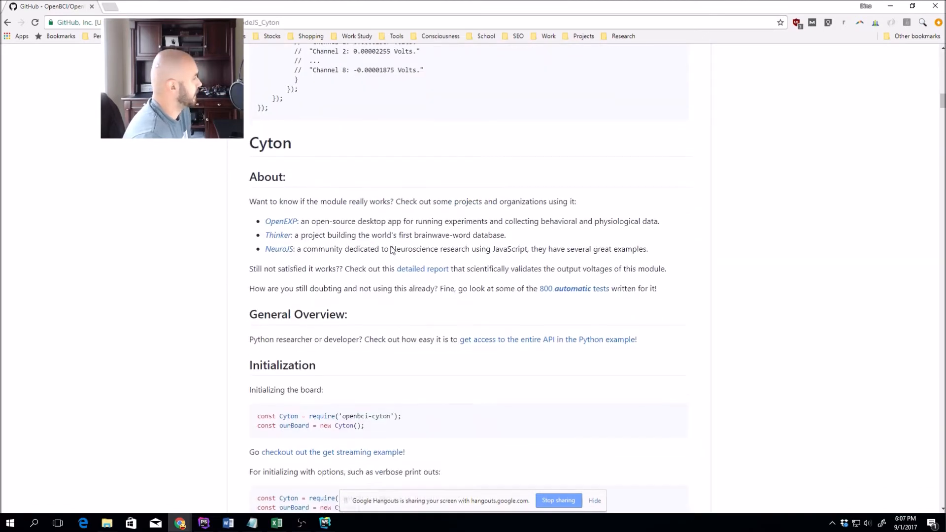
scroll(down, 3)
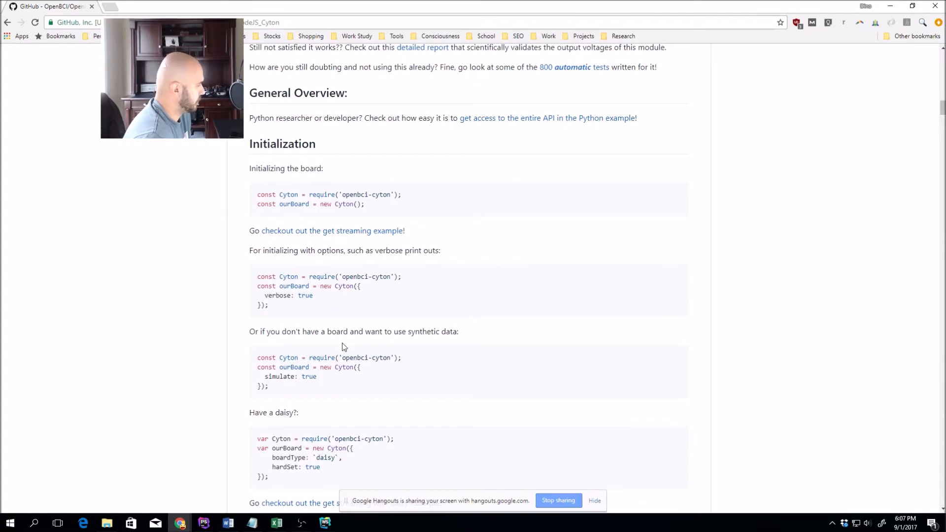
scroll(down, 3)
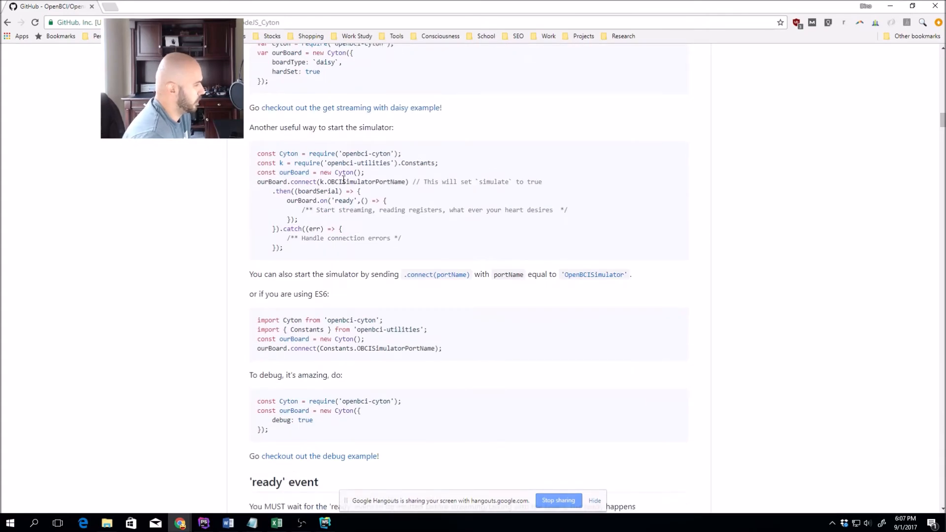
scroll(down, 3)
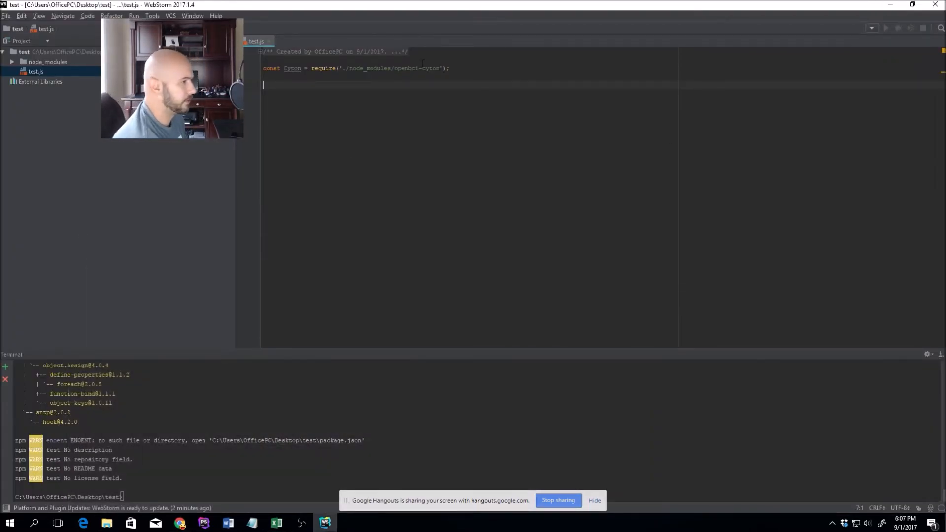
Step: Declare const ourBoard as a new Cyton with verbose: true in its options
text(const our)
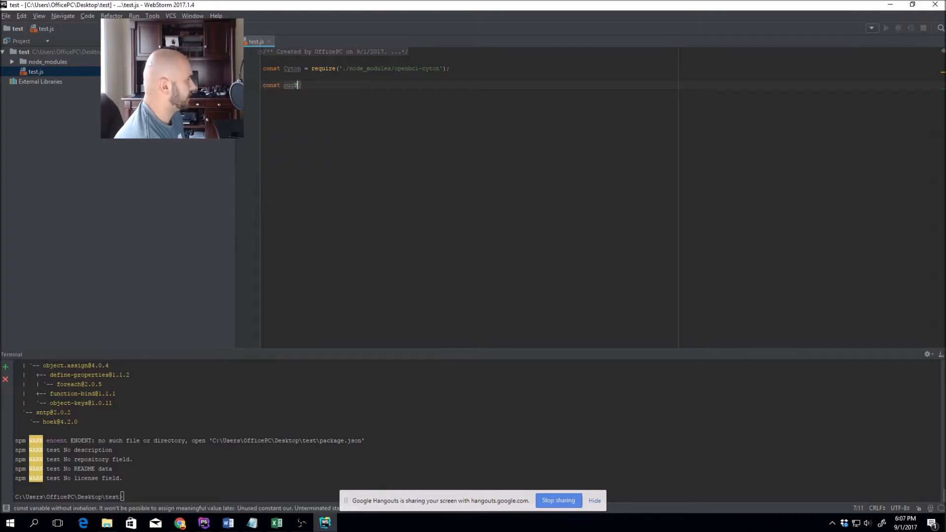
text(Board)
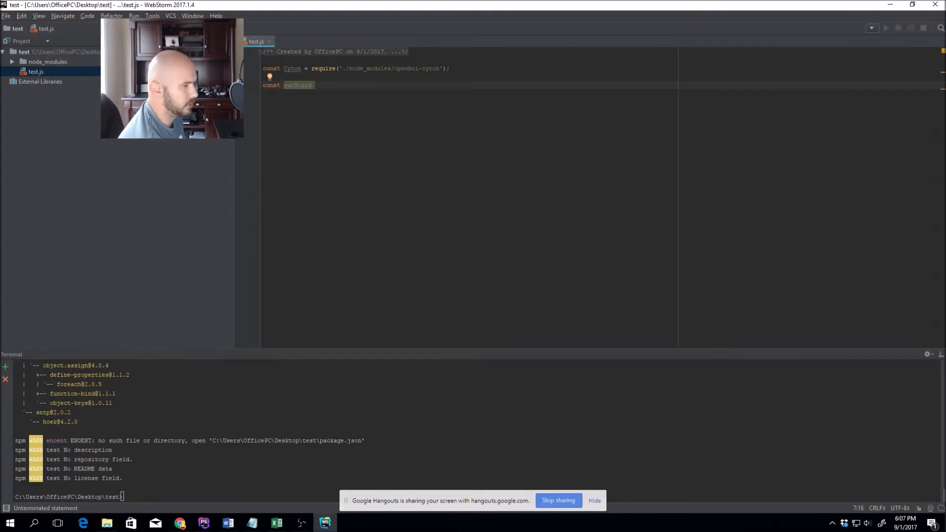
text(= new Cyton)
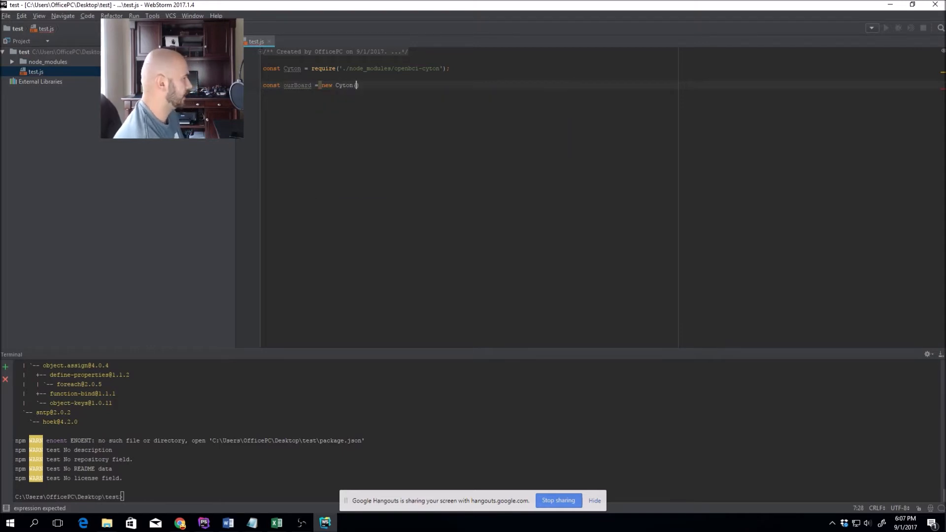
text(();)
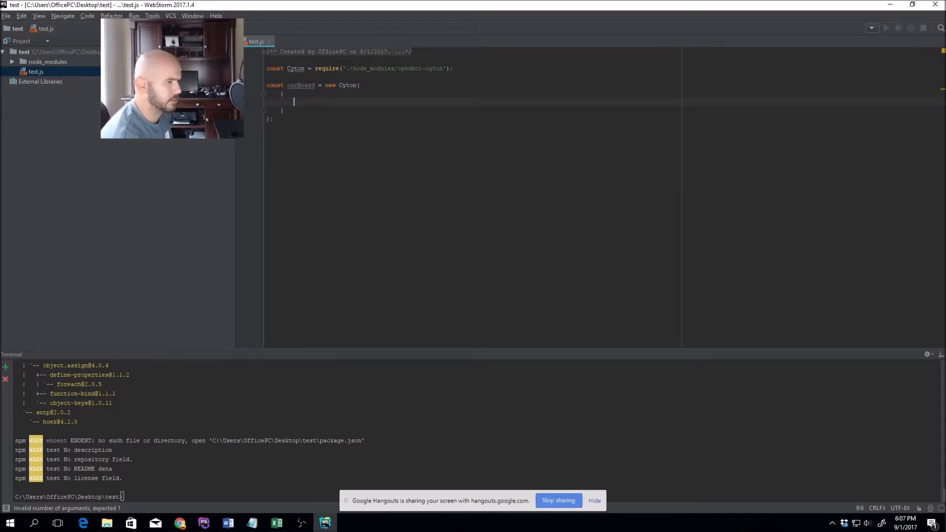
text(simulate)
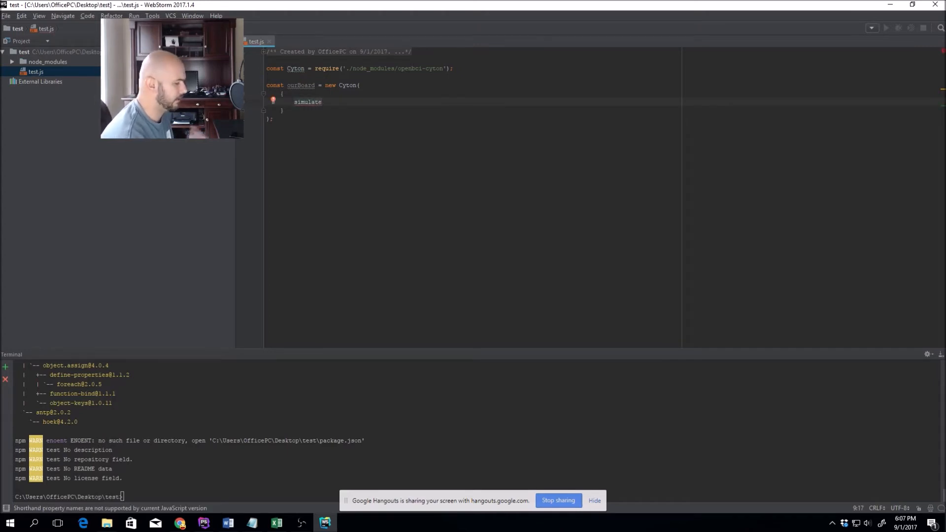
text(:true)
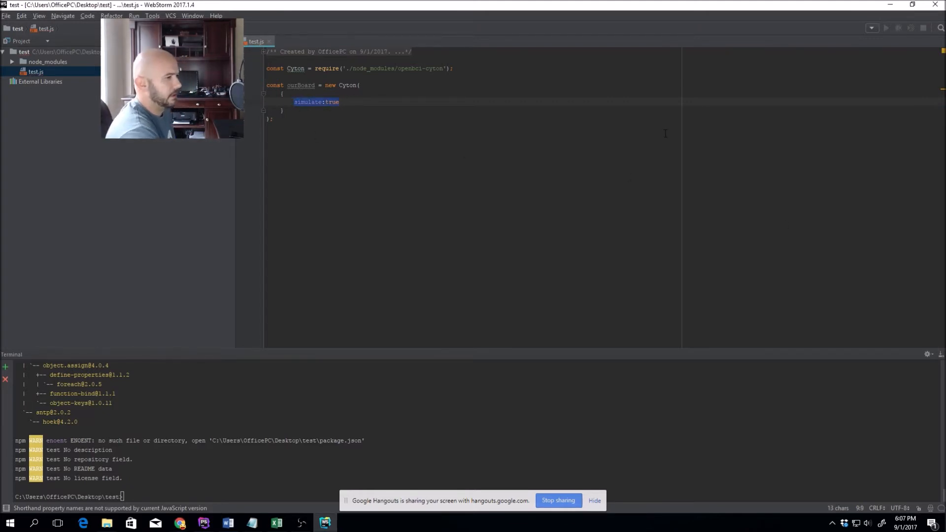
text(verbo)
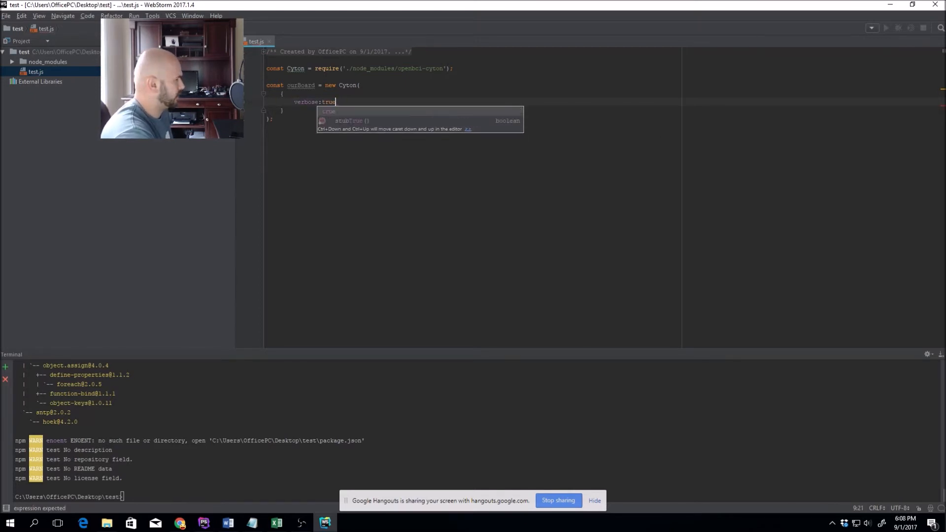
key(Escape)
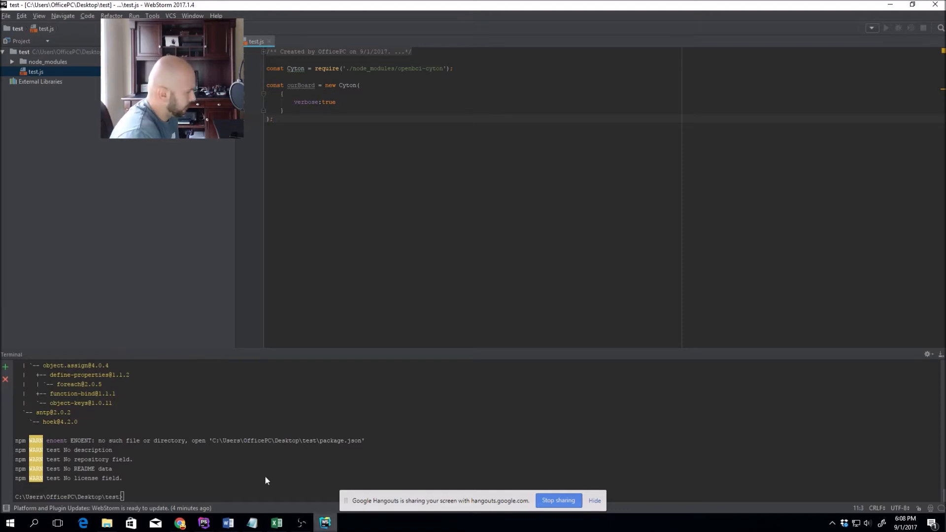
Step: Add a portName variable set to "COM7" on a new line
click(35, 72)
text(var)
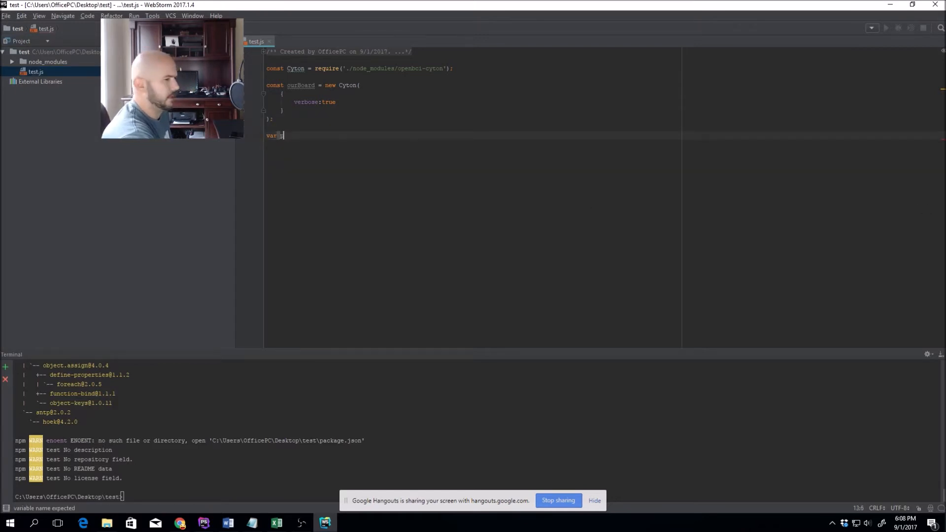
text(portName)
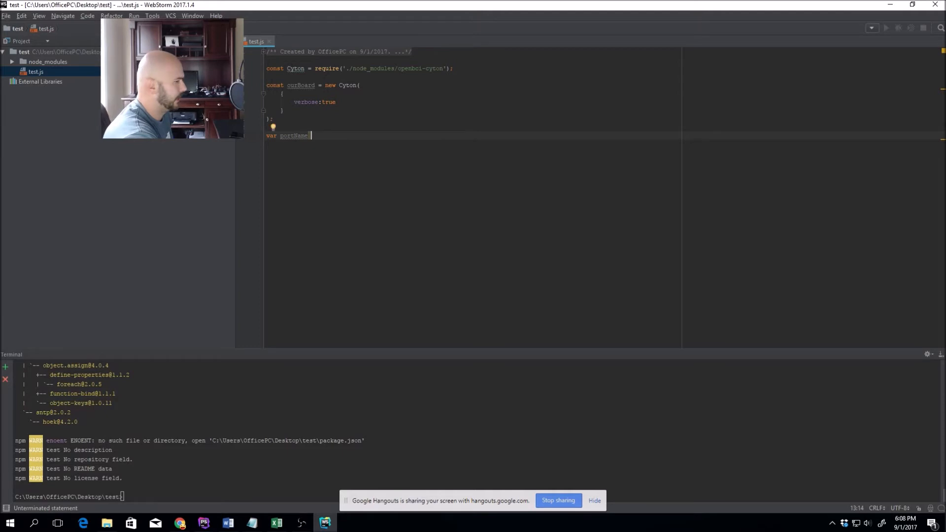
text(= "COM7)
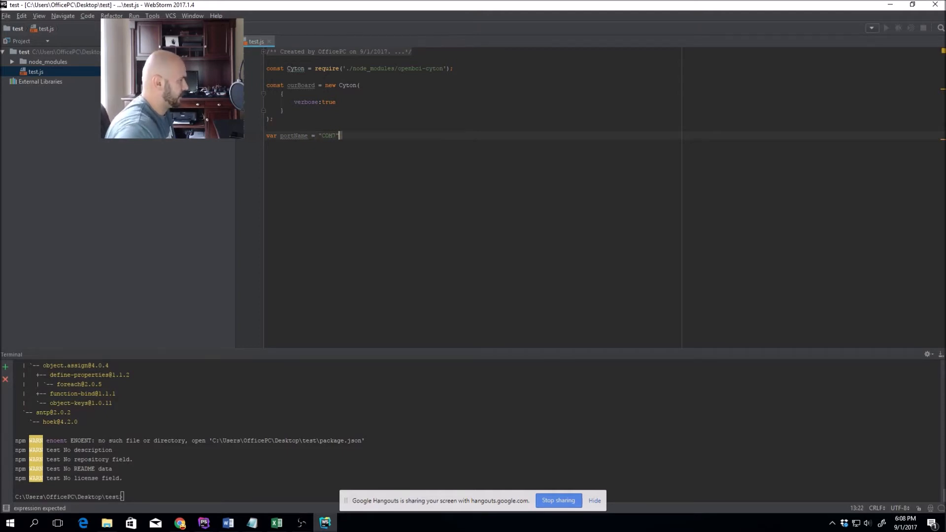
text(;)
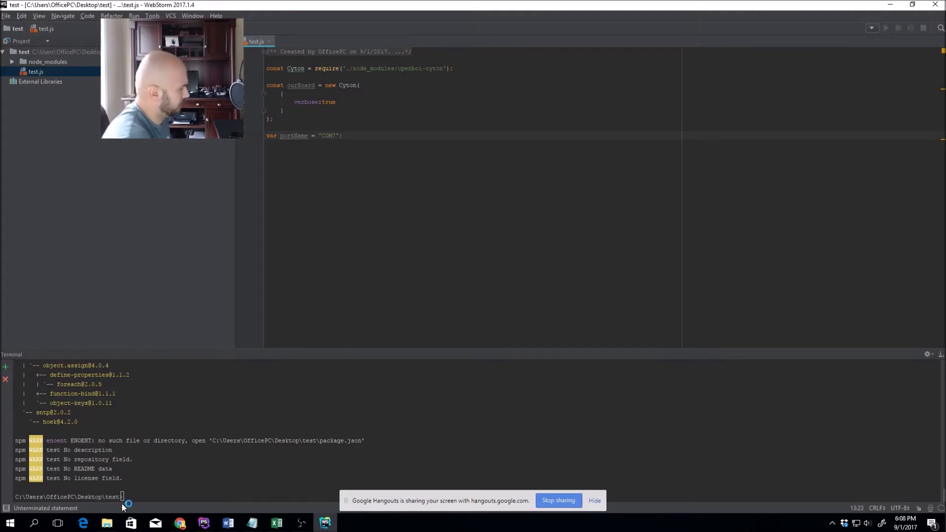
Step: Check in Device Manager that the USB Serial Port is COM7, then close it
click(7, 522)
text(device)
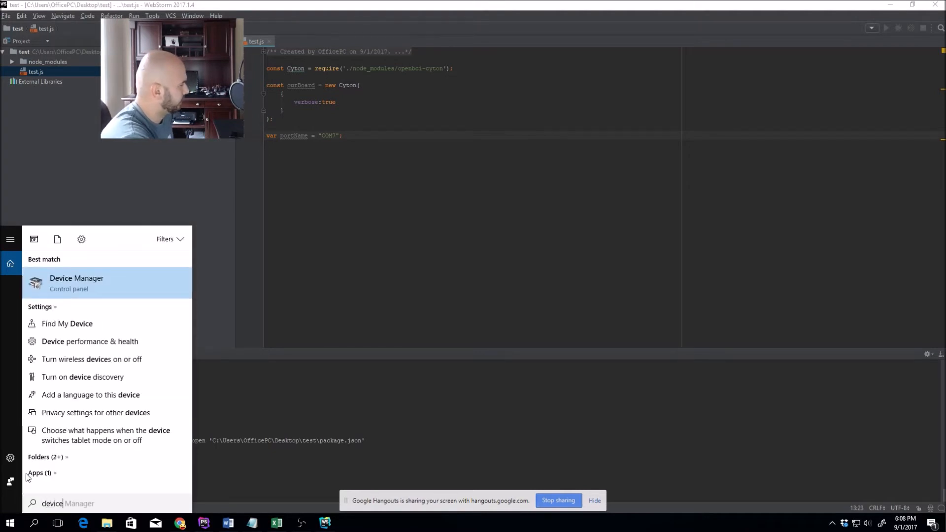
click(77, 283)
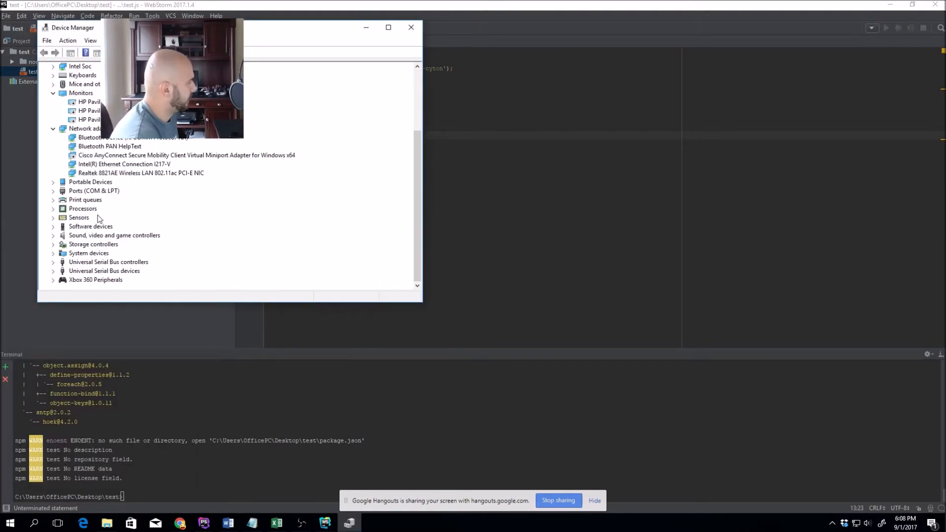
click(53, 191)
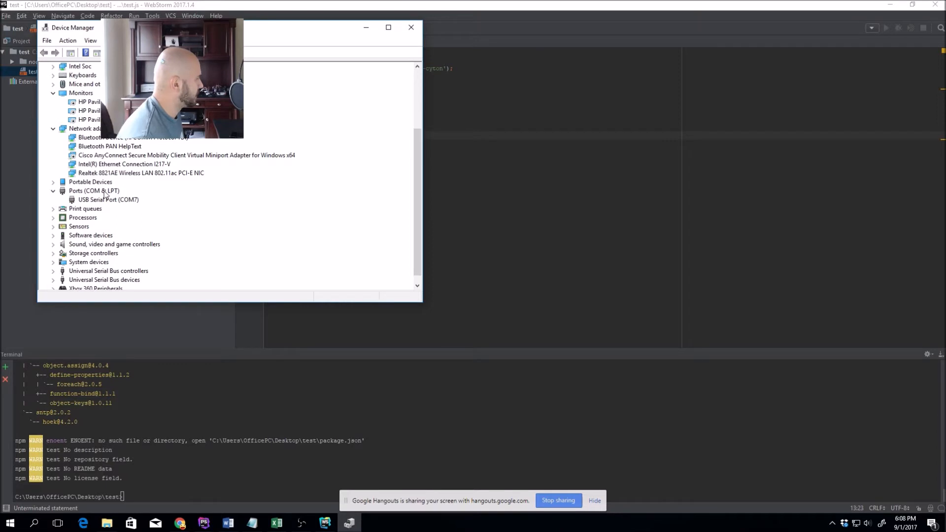
click(109, 199)
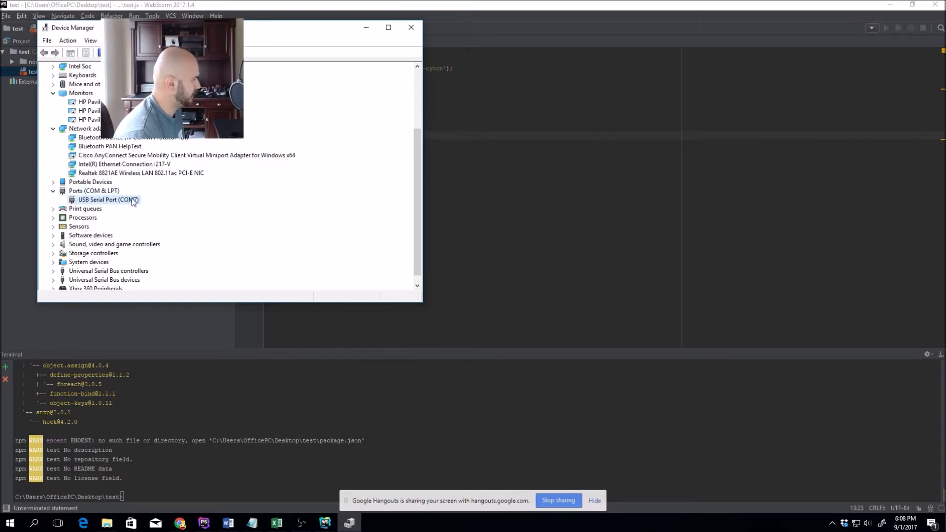
mouse_move(411, 28)
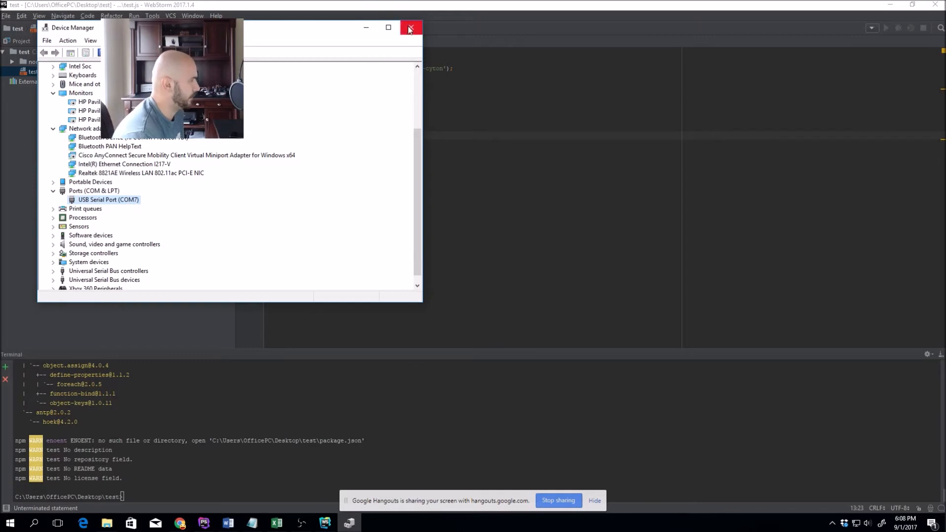
click(410, 28)
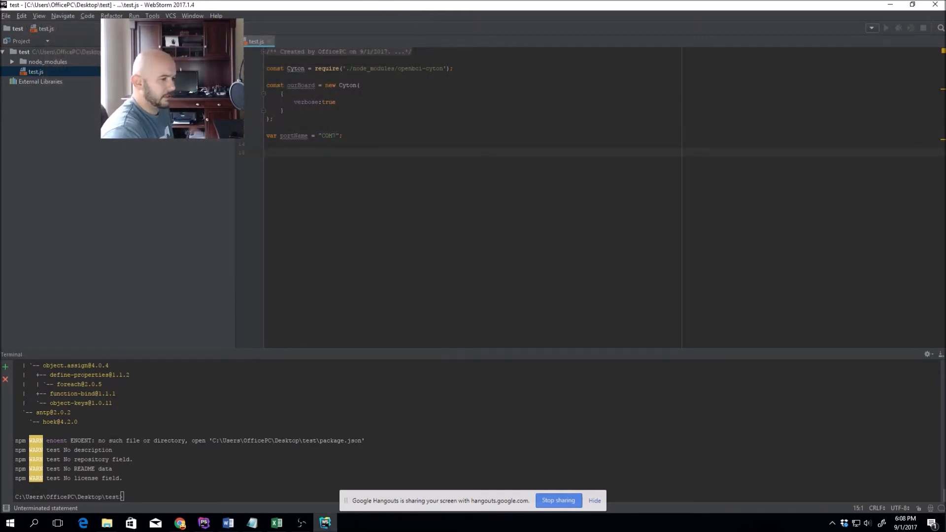
Step: Call ourBoard.connect(portName).then(connection_success, connection_reject)
text(ourBoard.connect(portName).)
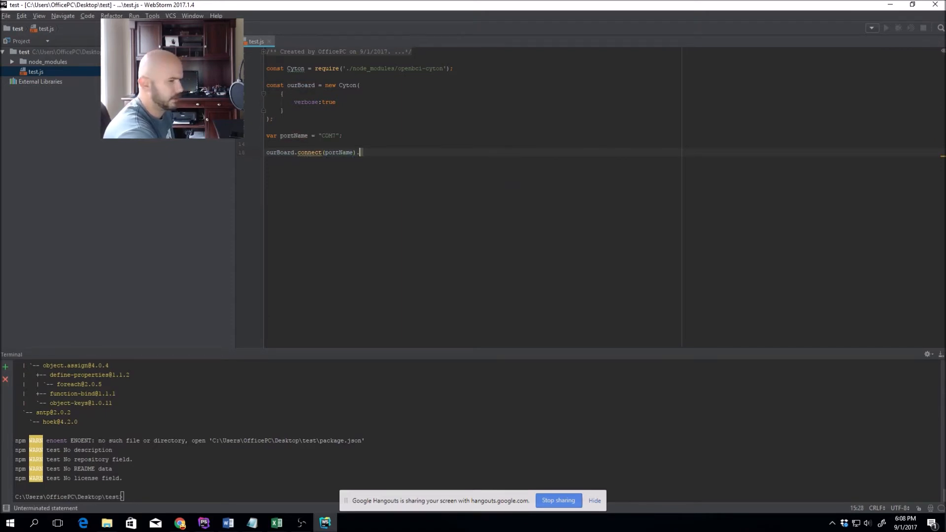
text(then)
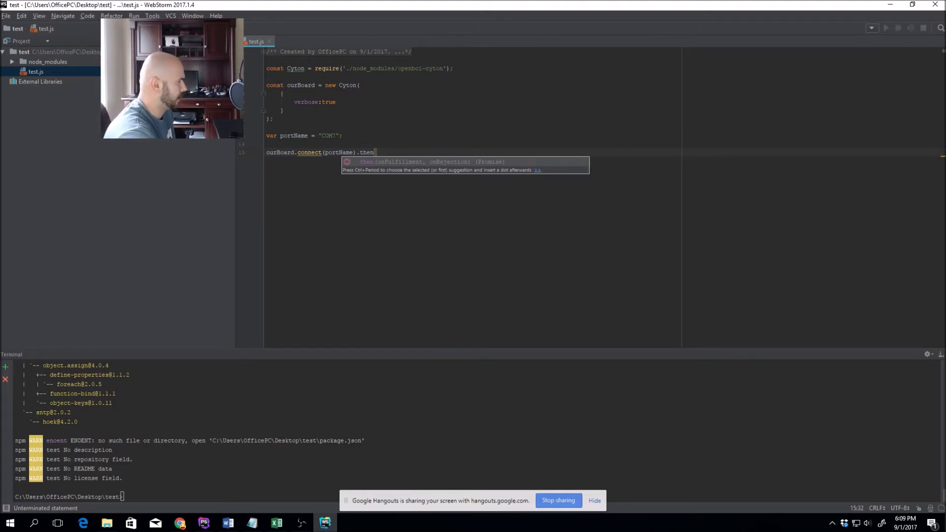
text(();)
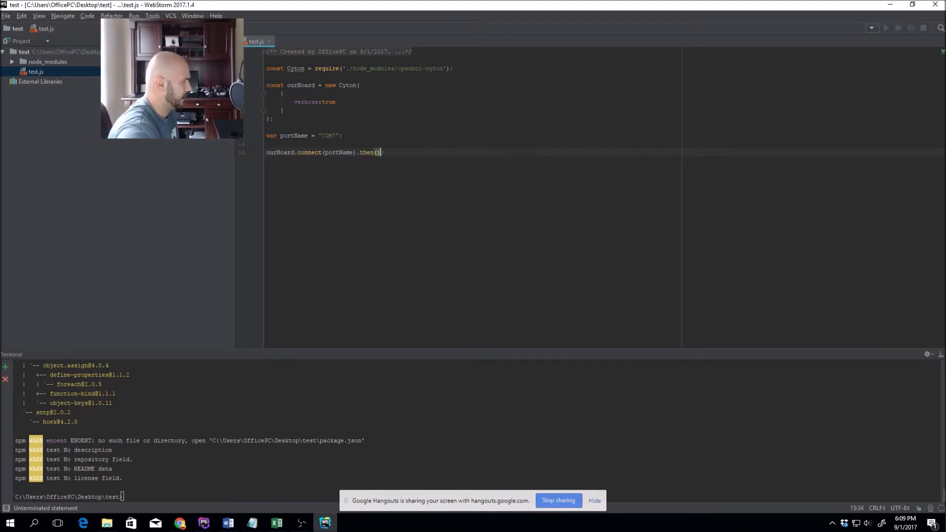
text(connection_success,)
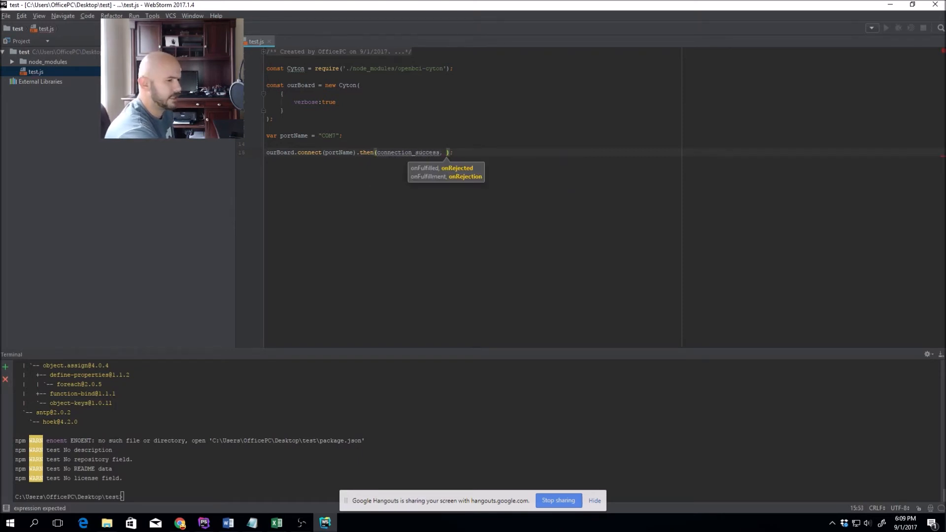
text(connecti)
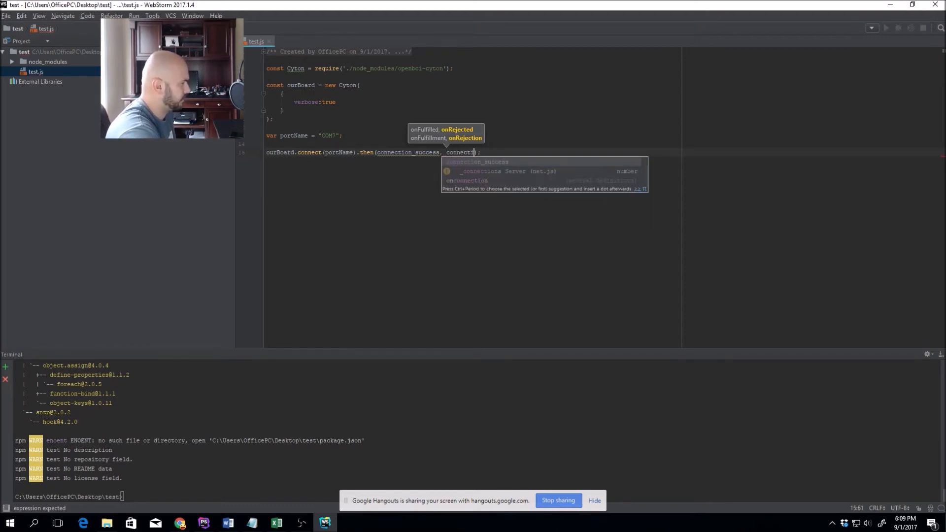
text(on_reject)
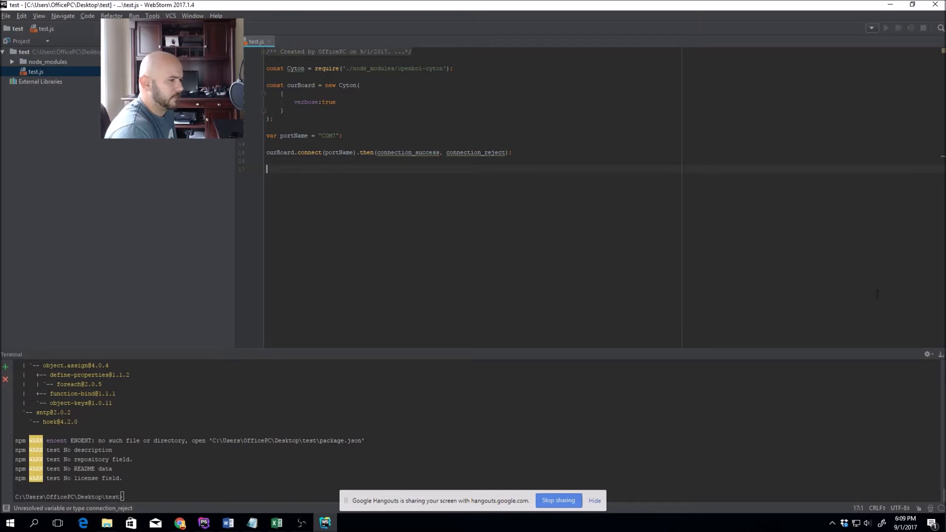
Step: Define connection_success and connection_reject, the latter logging a connection-failure message
text(func)
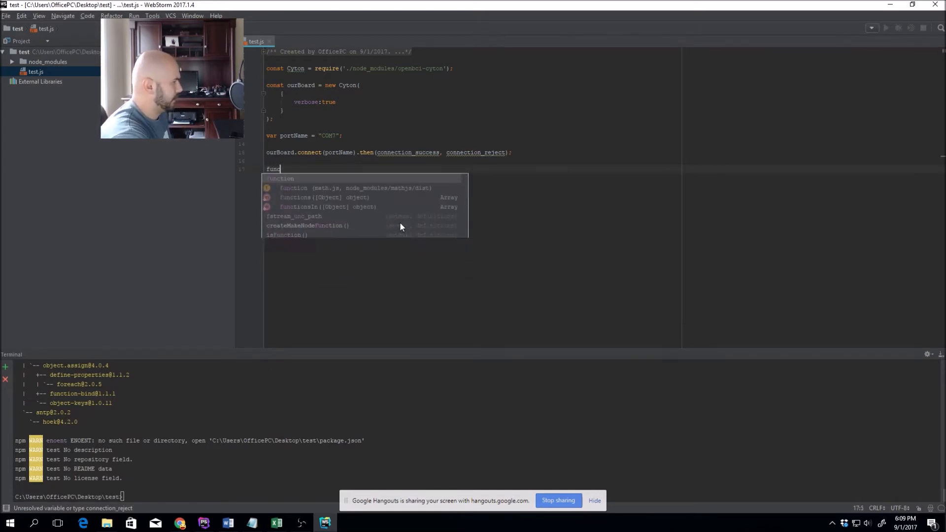
key(Tab)
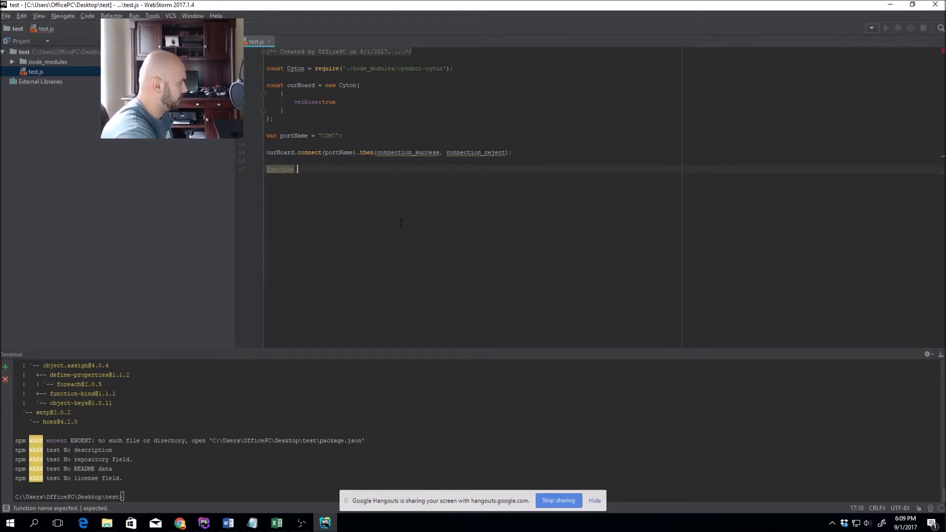
text(connection)
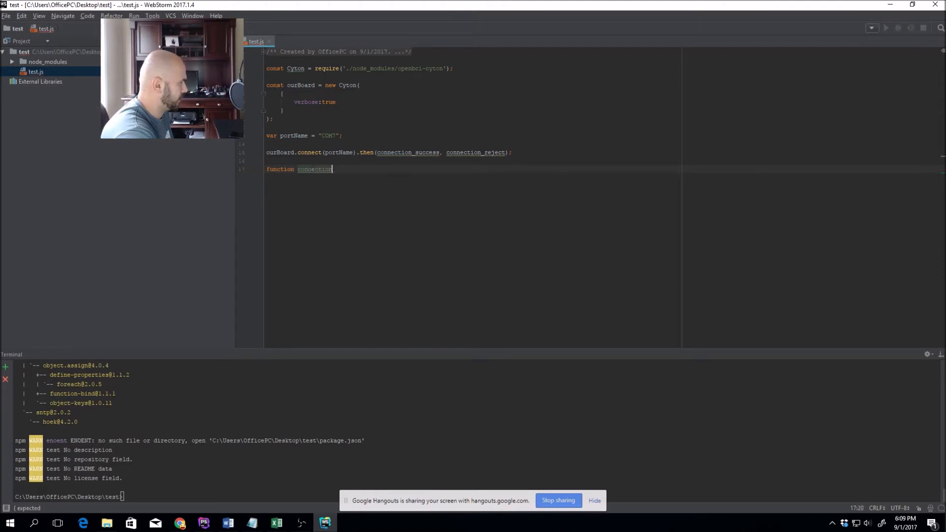
text(_success())
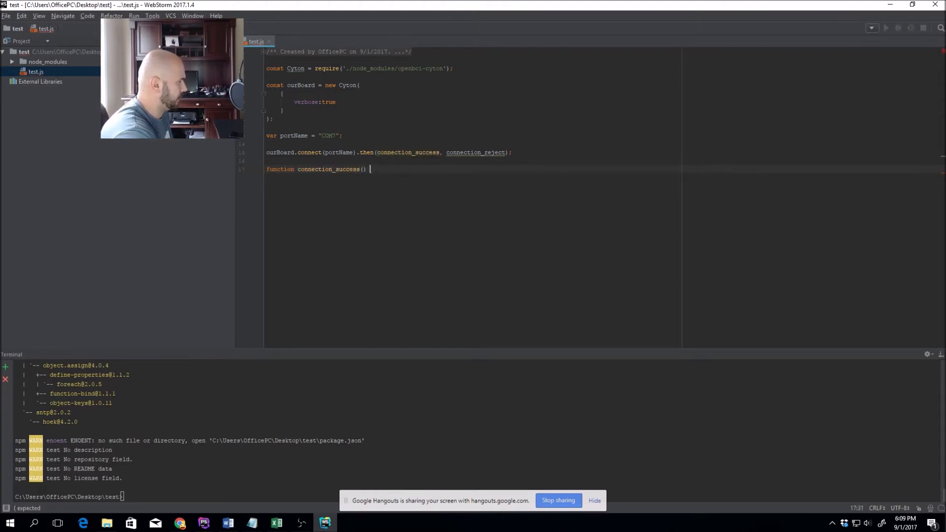
text(fd)
text(function connection_reject()
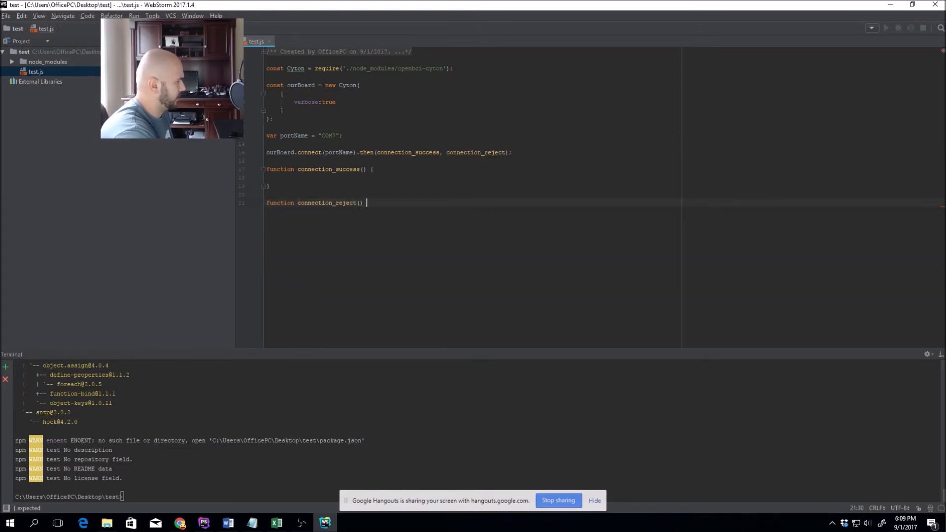
text({)
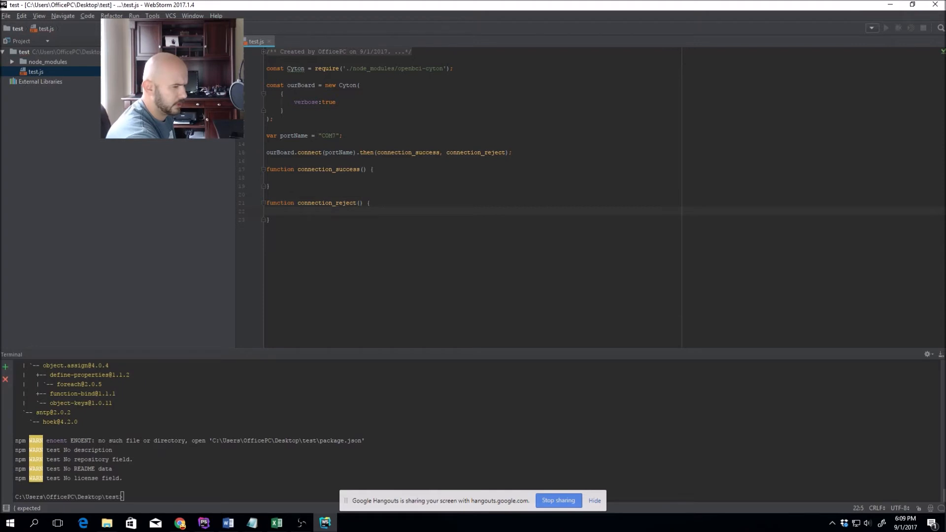
text(console.log('Could not connect to the headset');)
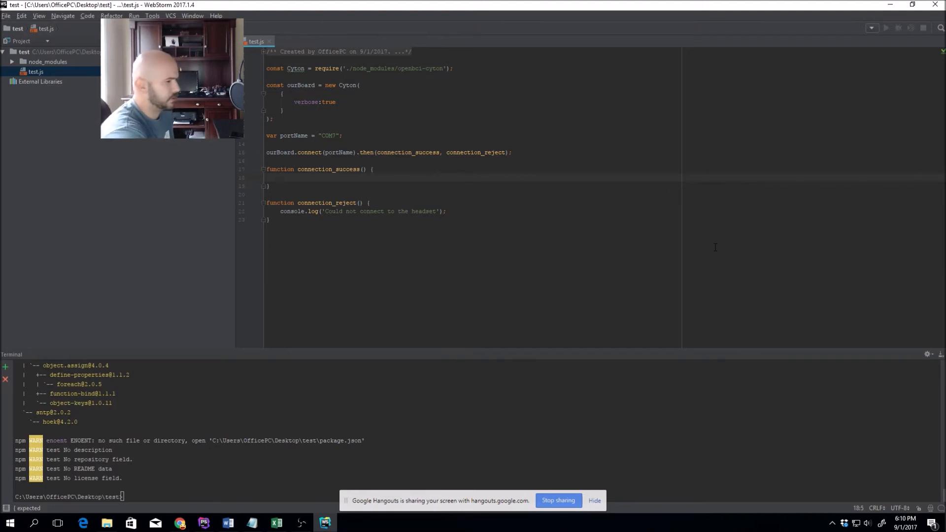
Step: In connection_success, on 'ready' call ourBoard.streamStart().then(null, null)
text(ourBoard.on(')
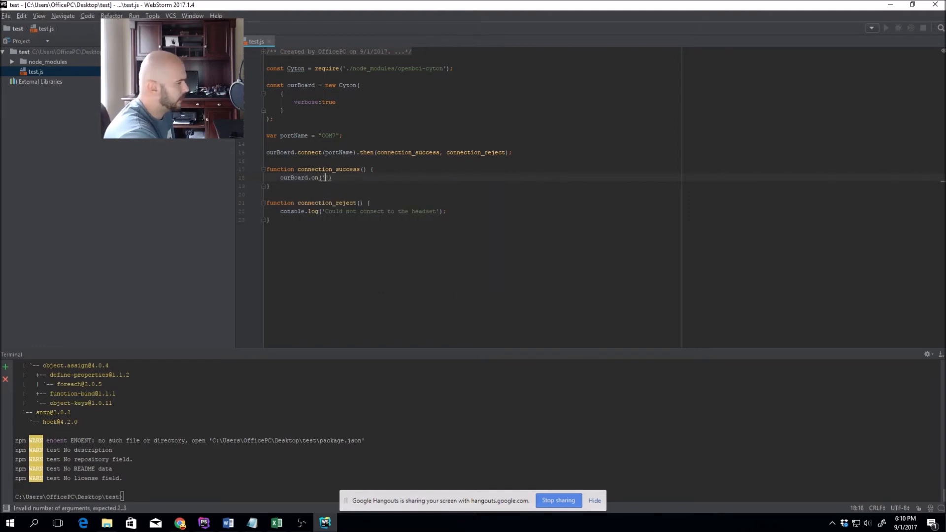
text('ready')
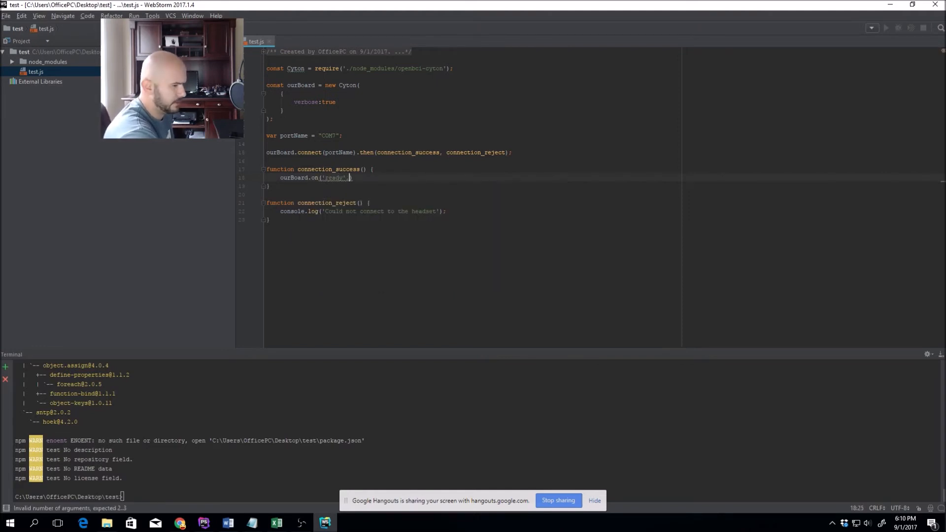
text(, function())
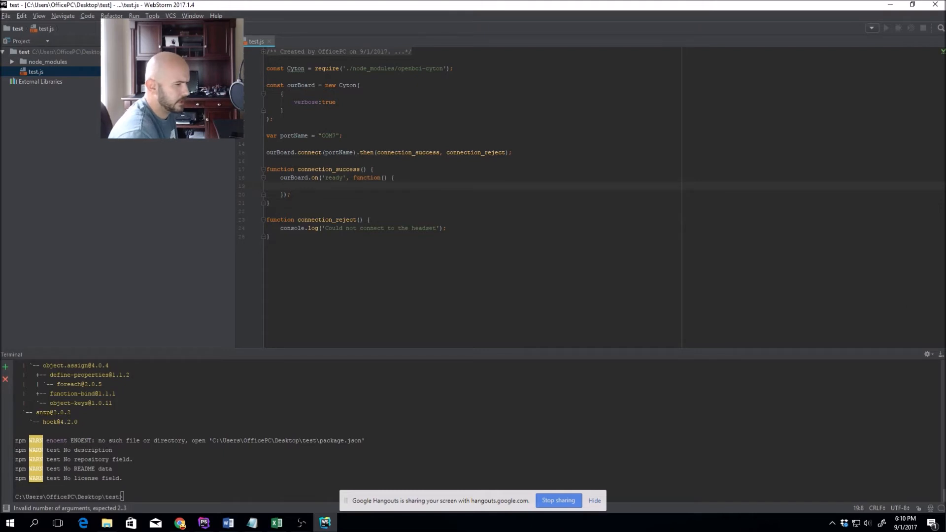
text(ourBoard.)
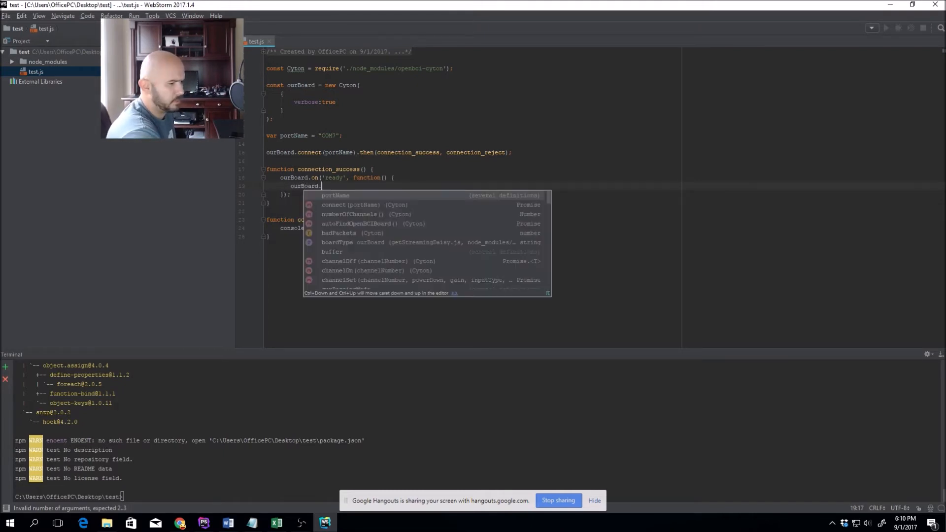
text(streamStart()
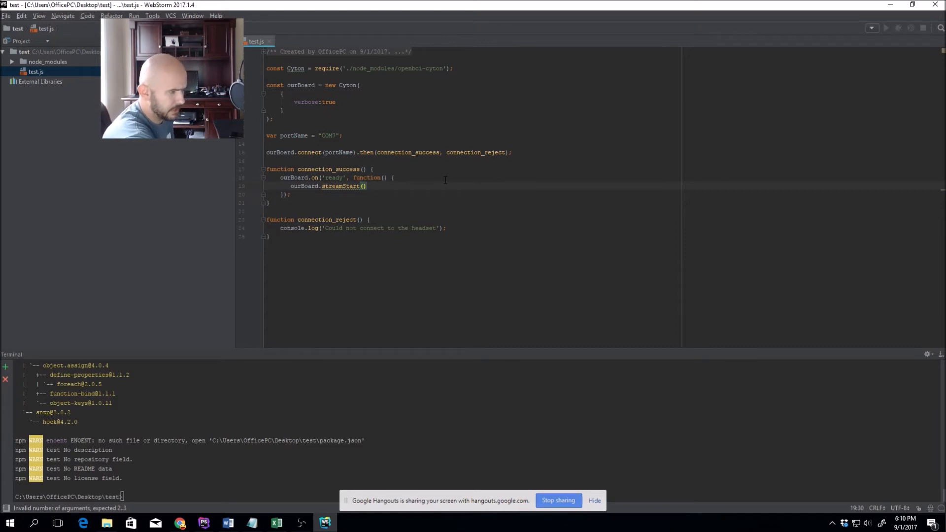
text(.then(r)
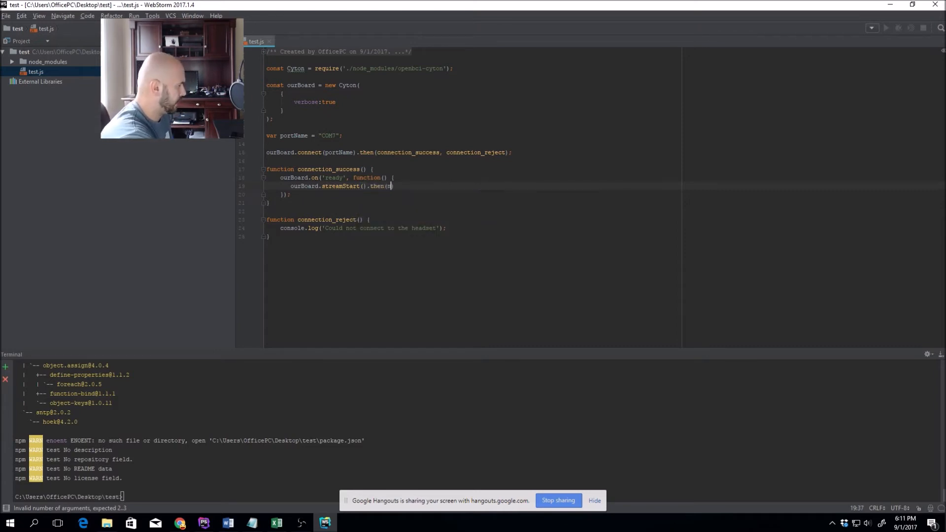
text(ull,null)
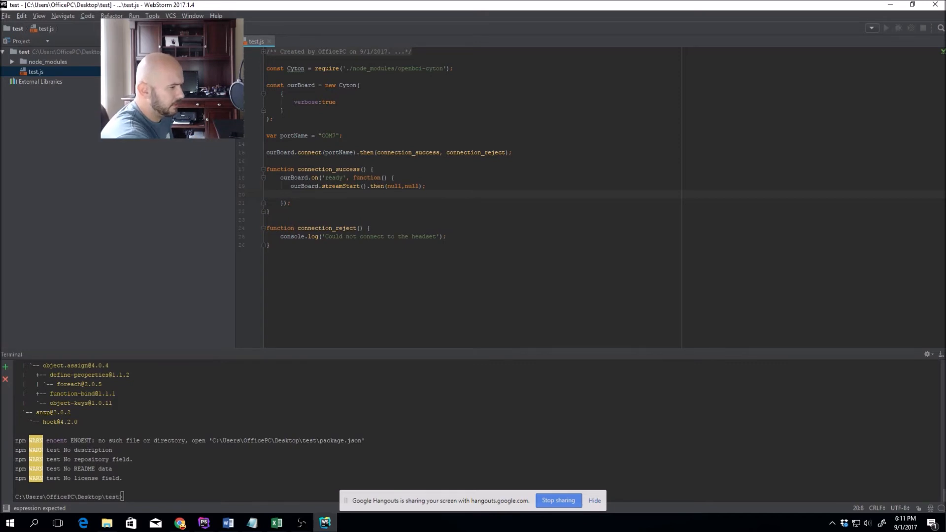
Step: Register an ourBoard 'sample' handler that logs 'Iteration'
text(ourBoard)
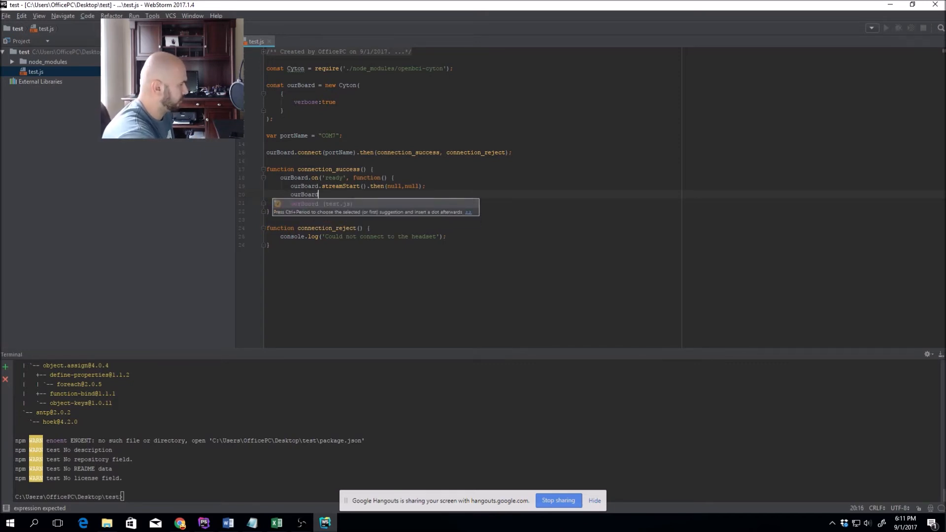
text(.on('sample', function() {)
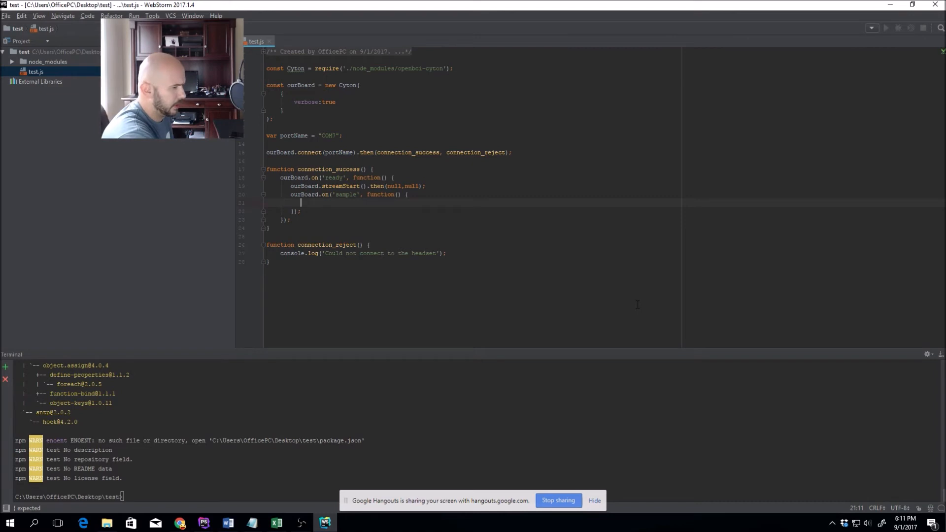
text(console.)
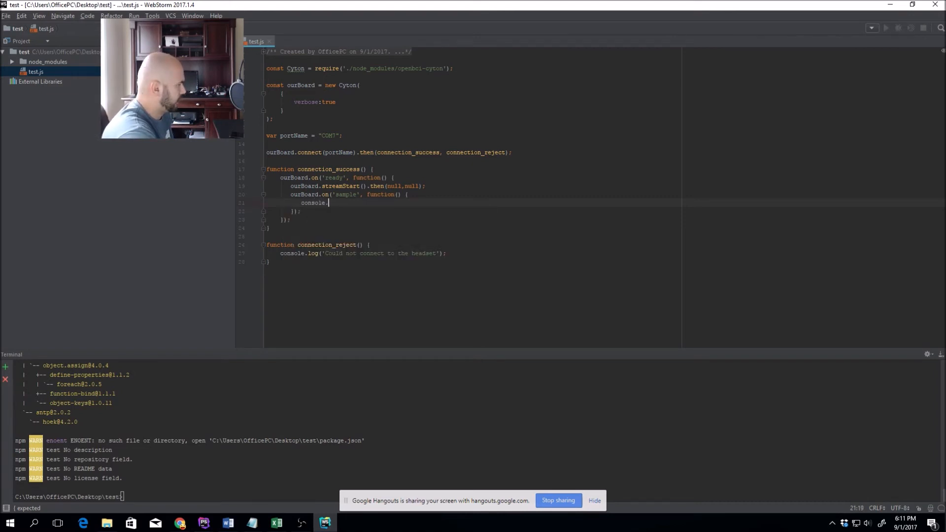
text(log()
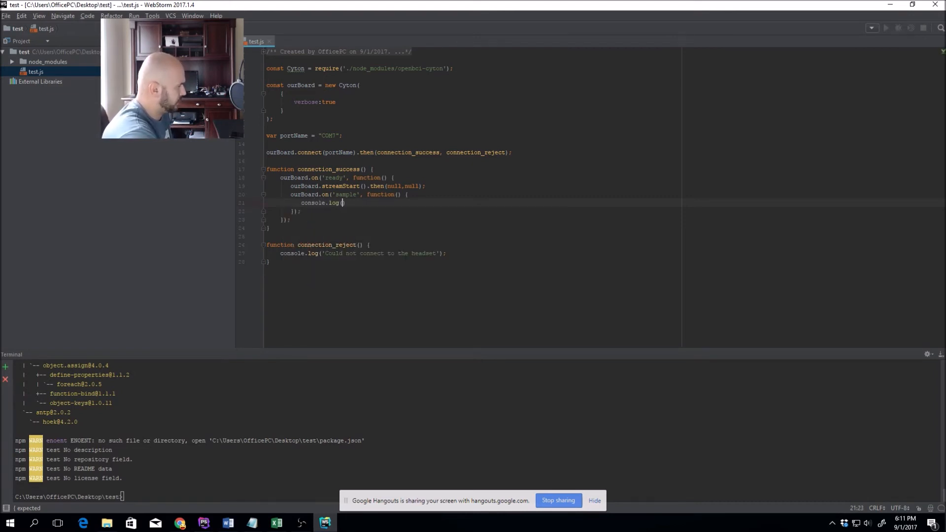
text(Iteration')
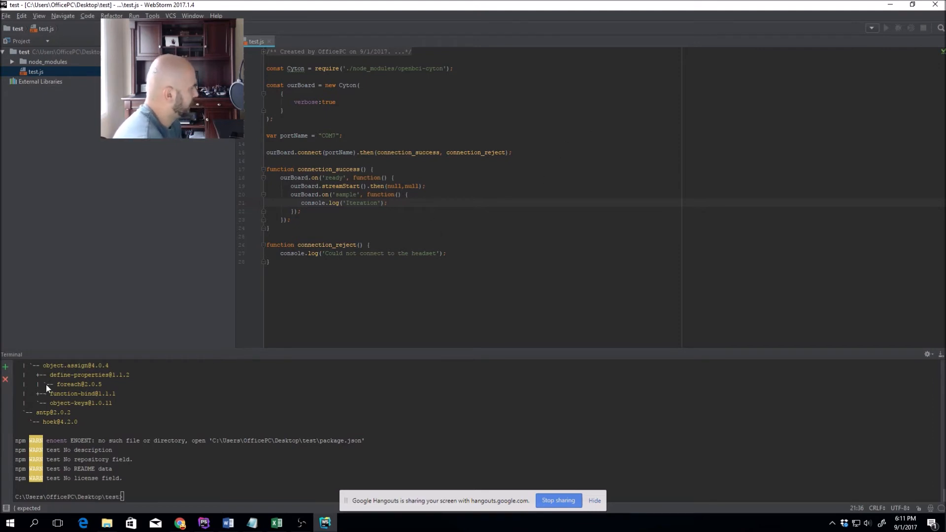
Step: Run test.js, watch the Iteration output stream in, then stop the run
click(35, 72)
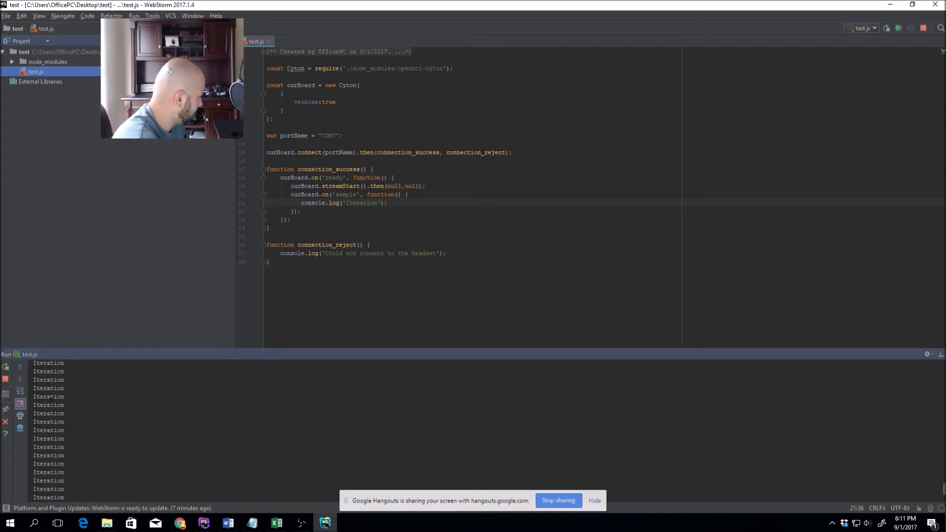
click(6, 379)
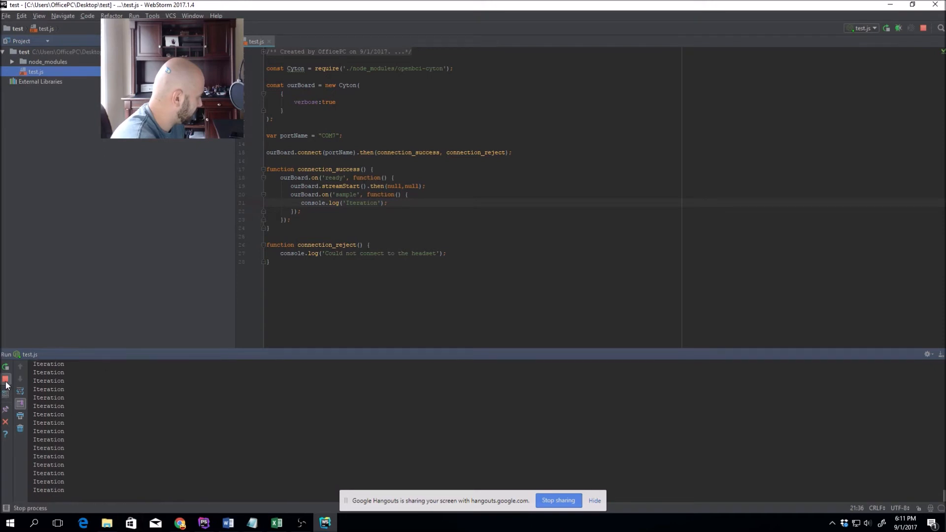
click(6, 378)
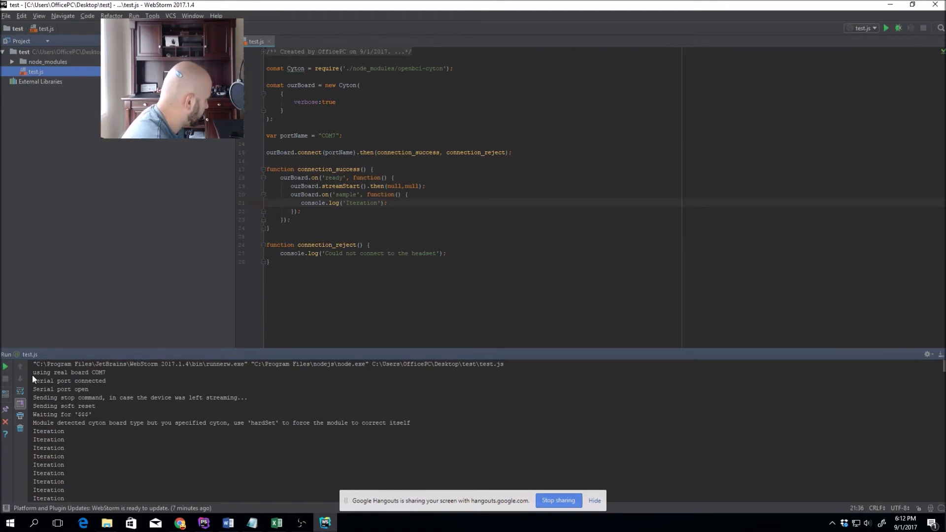
drag(34, 372, 105, 380)
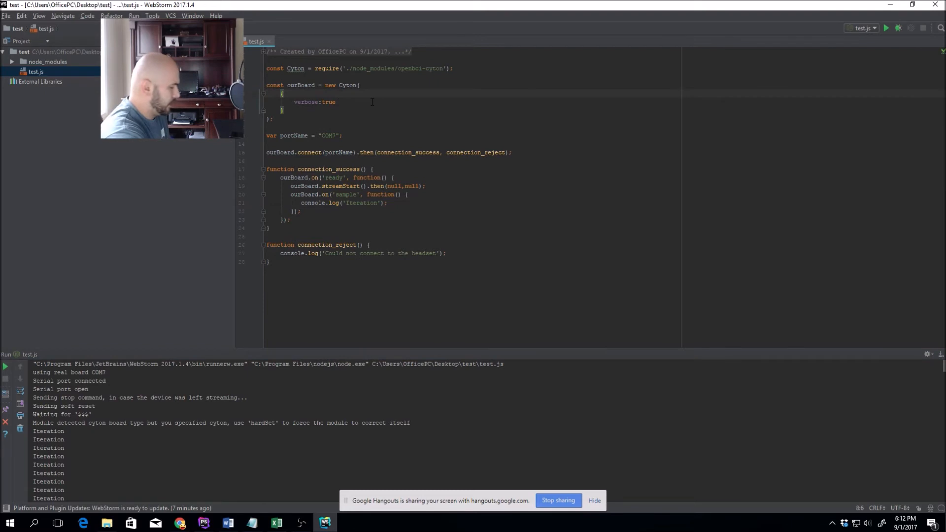
Step: Add hardSet: true above verbose in the Cyton options and run test.js again
text(hards)
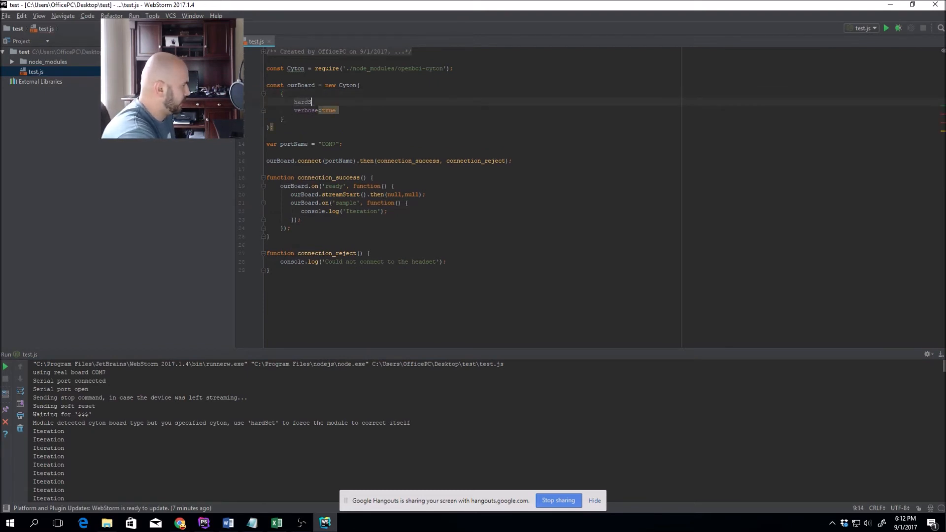
text(Set:t)
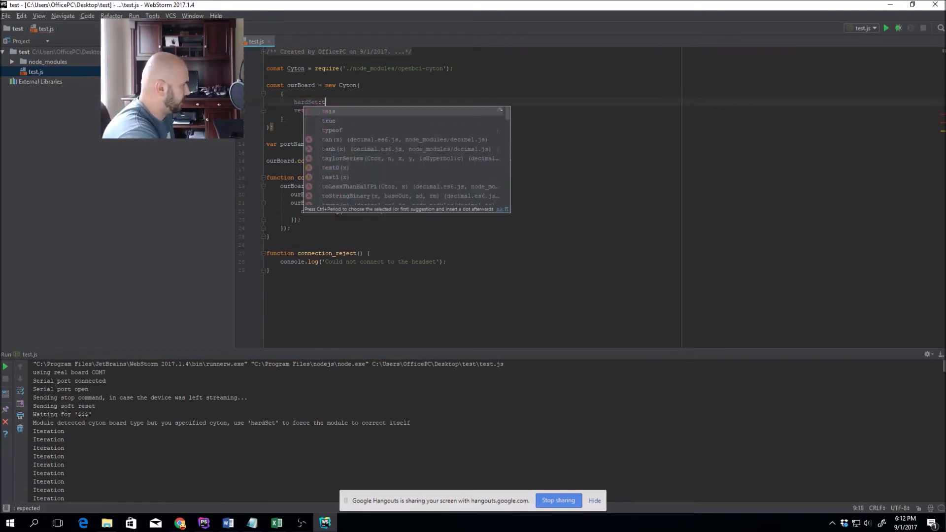
text(rue,)
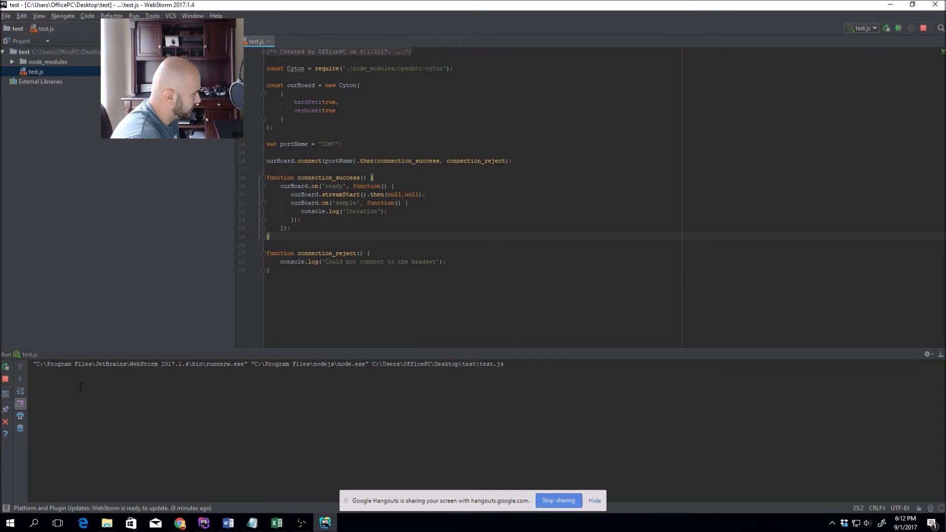
click(6, 366)
text(console.log('samp)
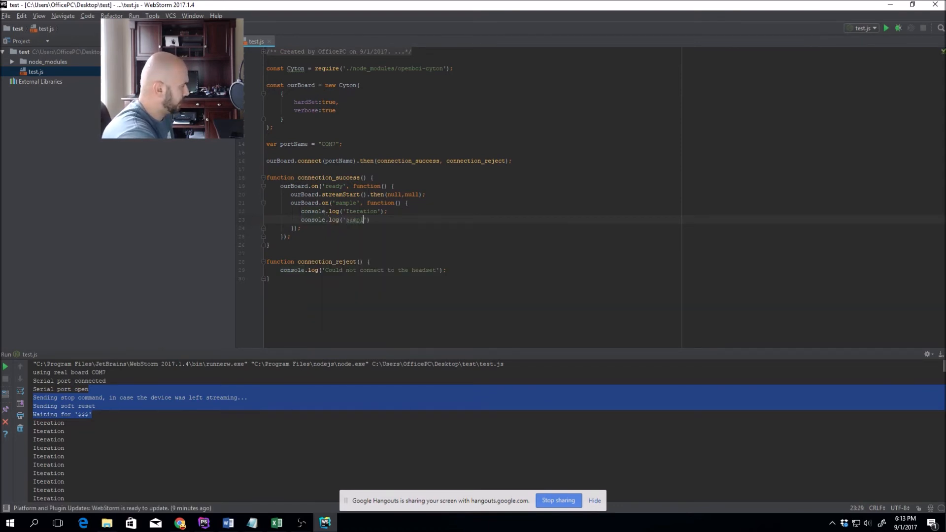
Step: Add a sample parameter to the handler, log sample.channelData[0], run it and stop the script
text(sample)
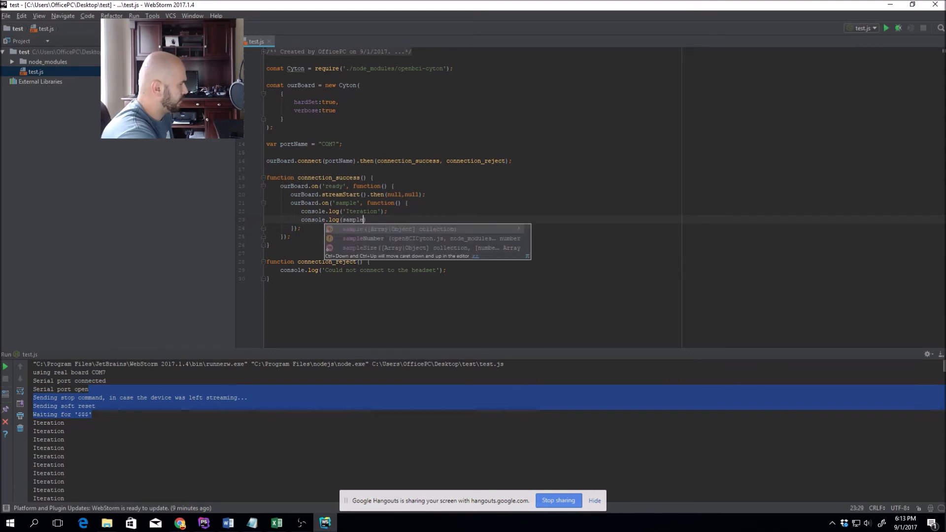
text(.channelData[)
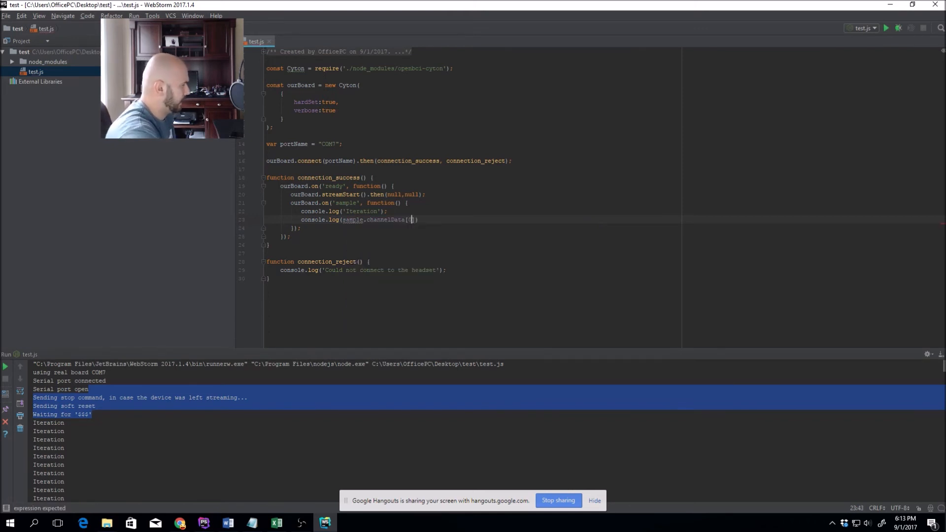
text(0]);)
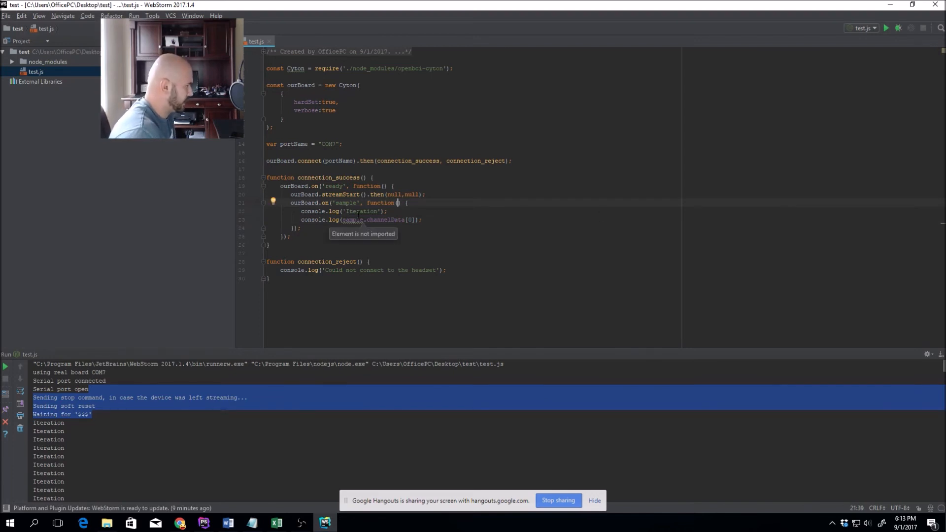
text(sample)
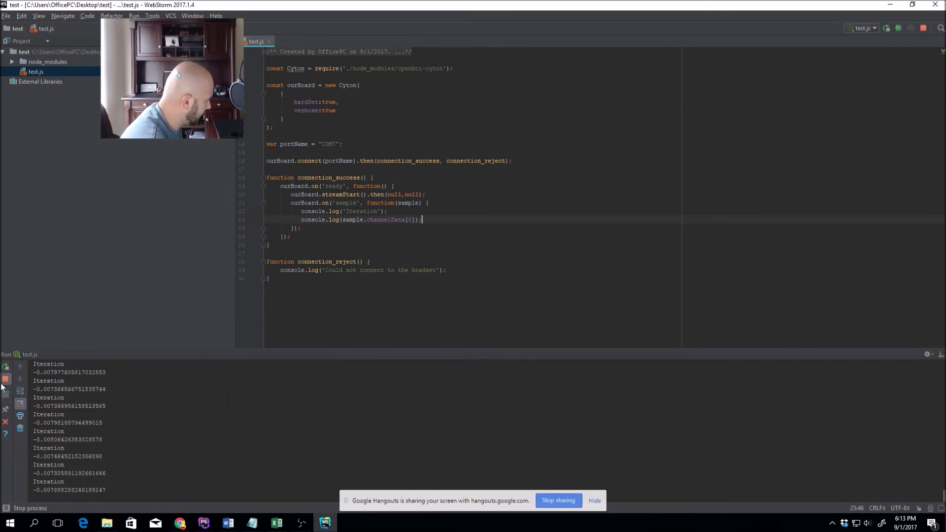
click(6, 378)
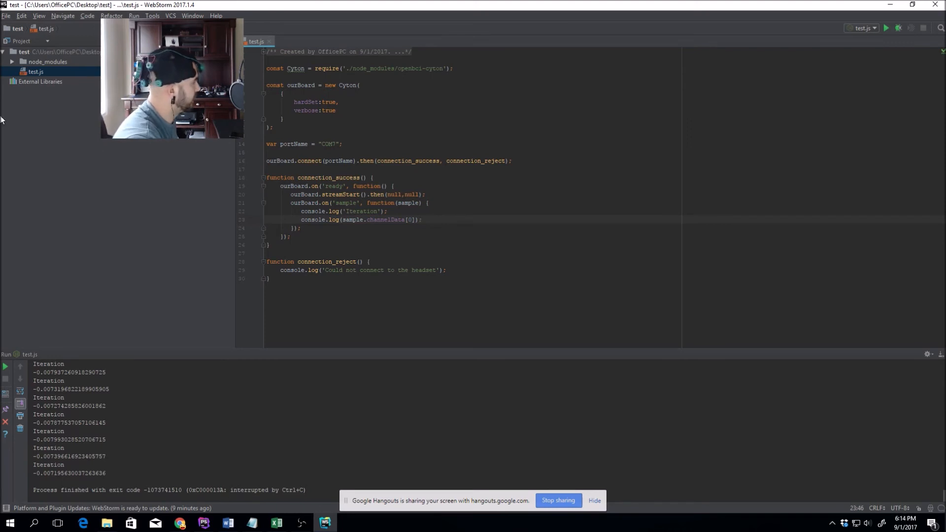
Step: Re-run test.js for a fresh batch of first-channel readings, then stop the process
click(886, 27)
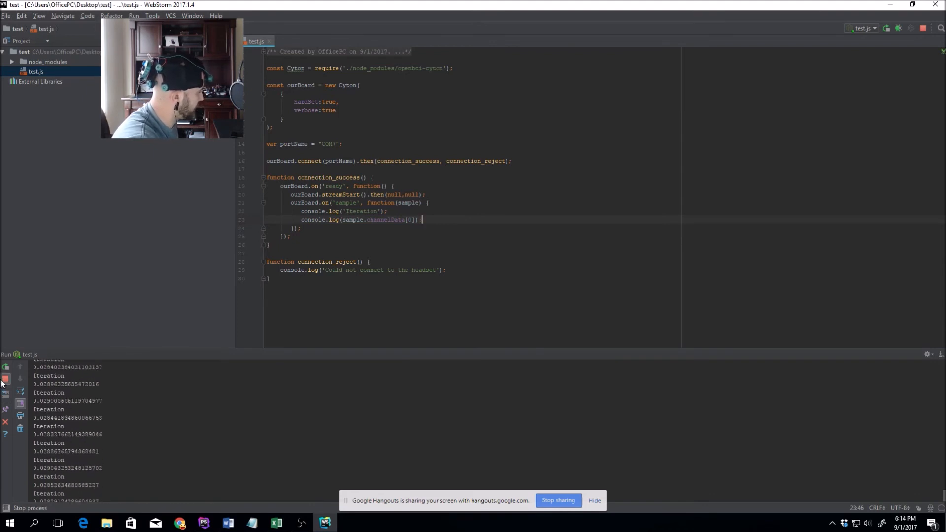
click(6, 379)
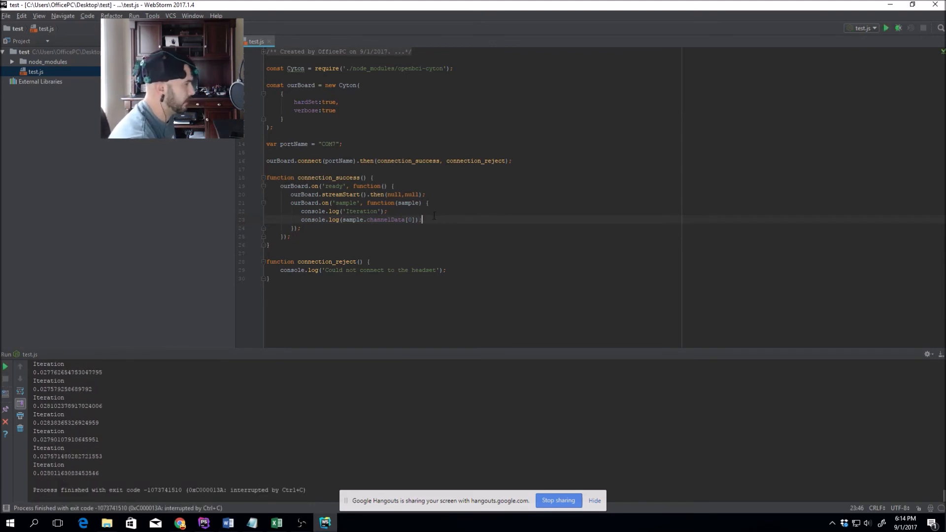
Step: Replace the channelData[0] log with a for loop (i = 0; i < 8; i++) logging each channel
triple_click(360, 219)
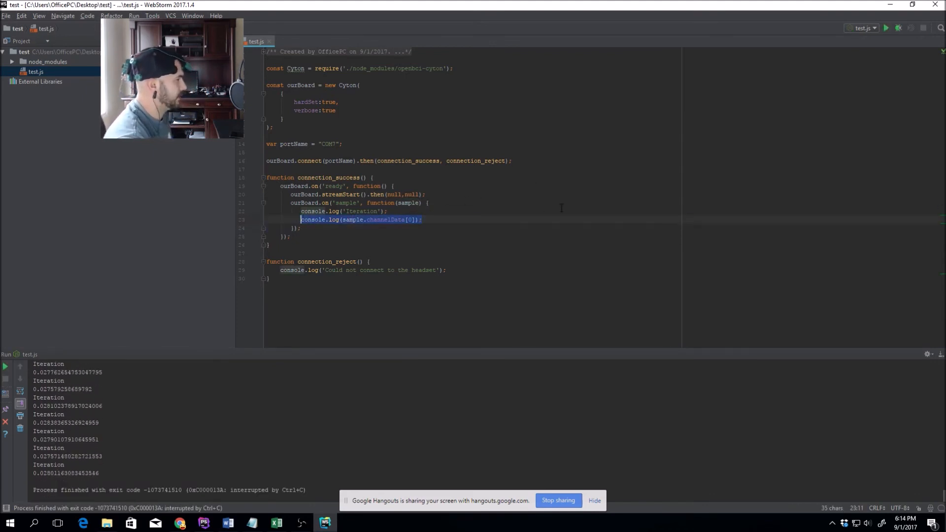
key(Delete)
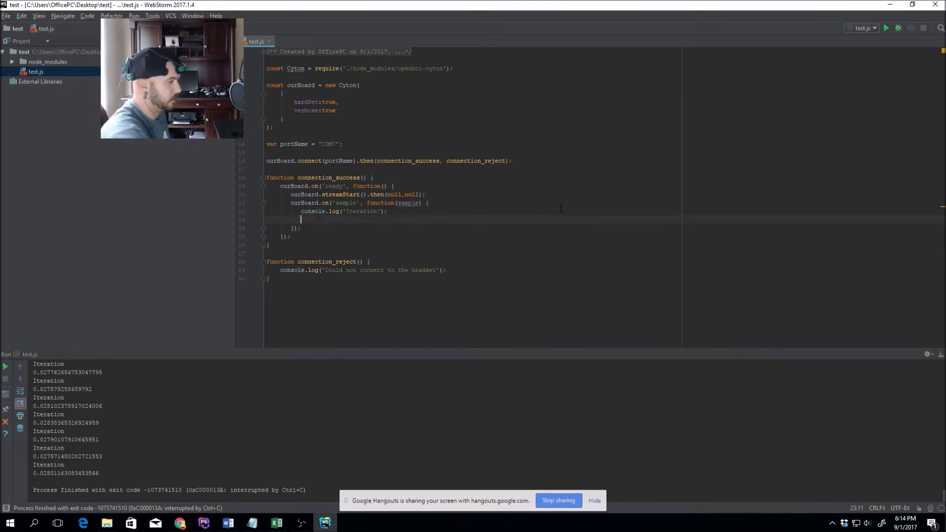
text(for ())
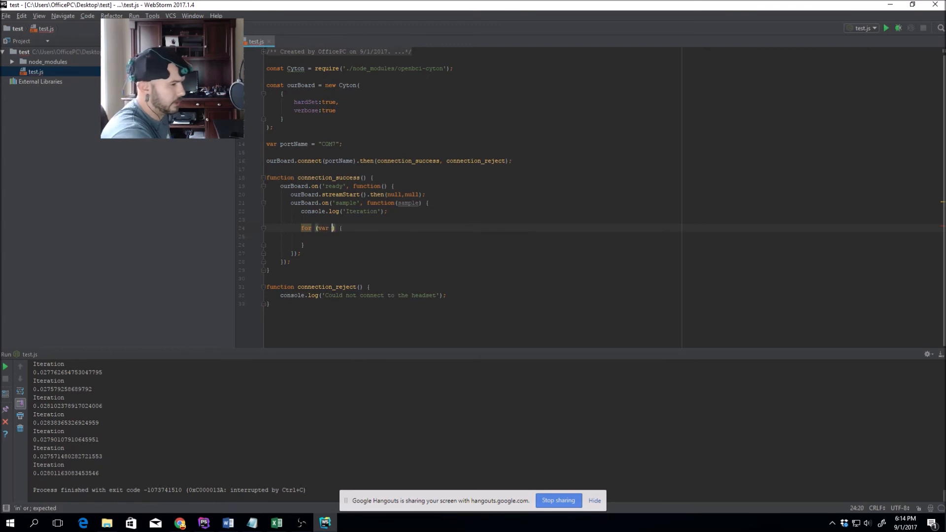
text(i = 0)
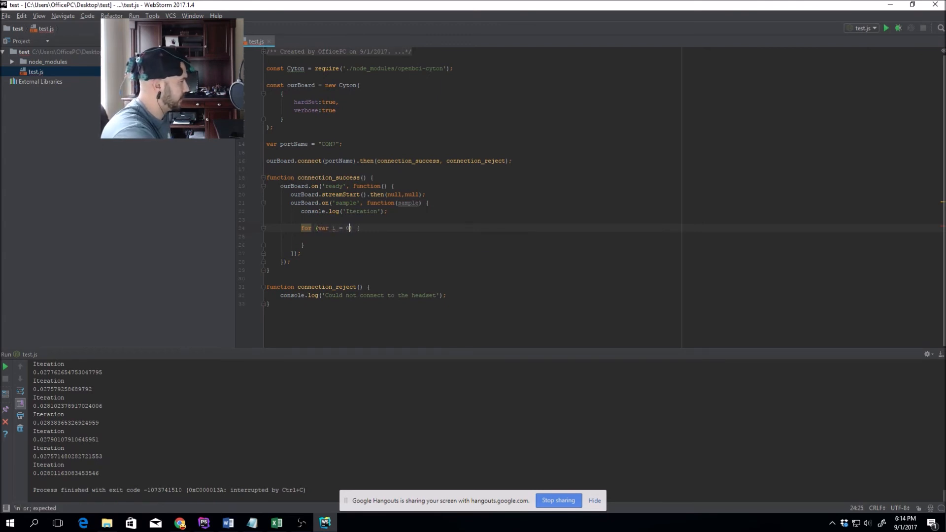
text(0; i < 8;)
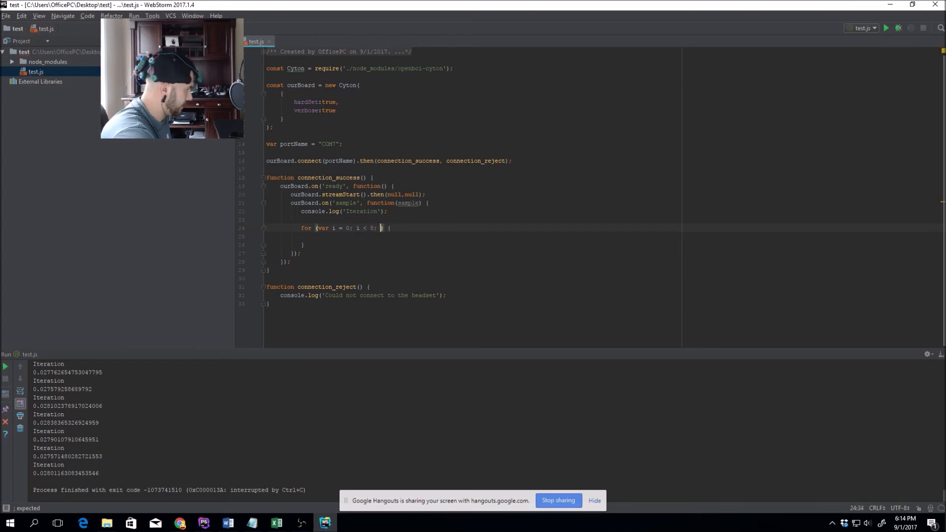
text(i++))
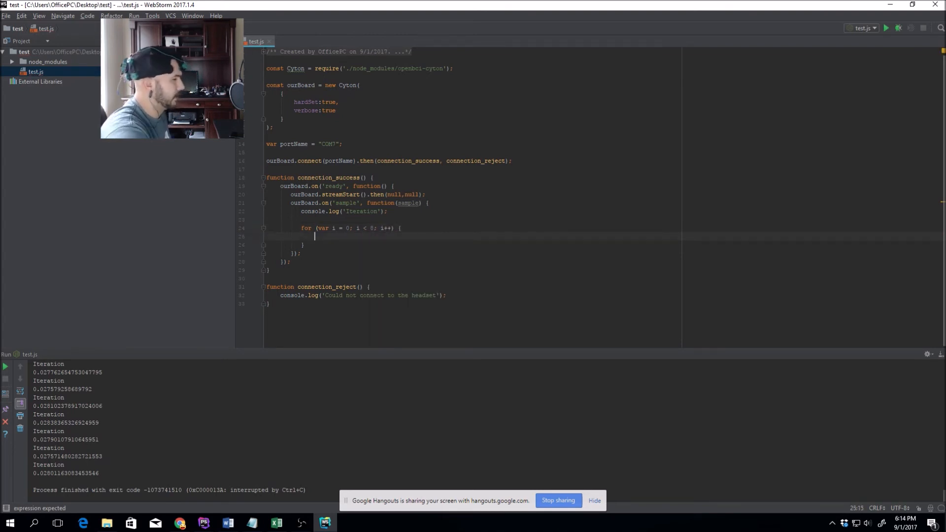
text(console.log(sample.channelData[0]);)
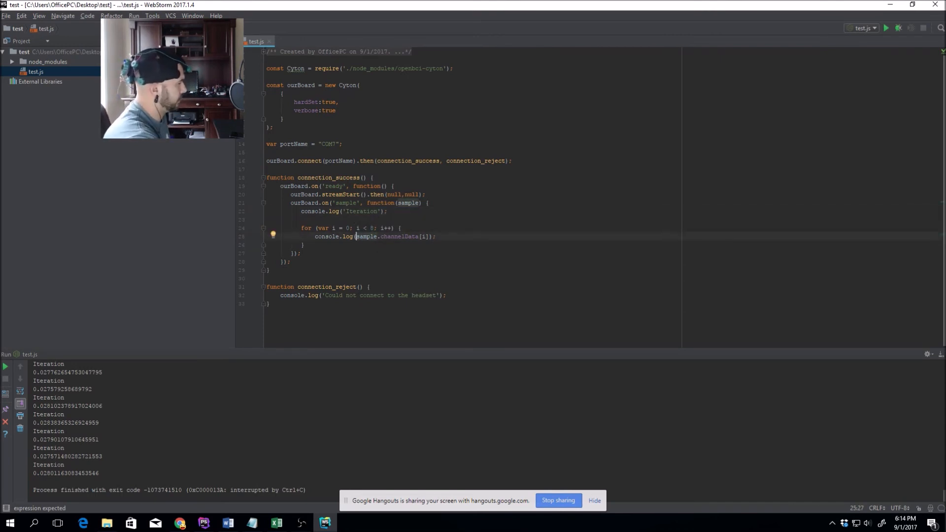
Step: Prefix each logged value with 'Channel ' plus (i + 1) as its label
text(Channel)
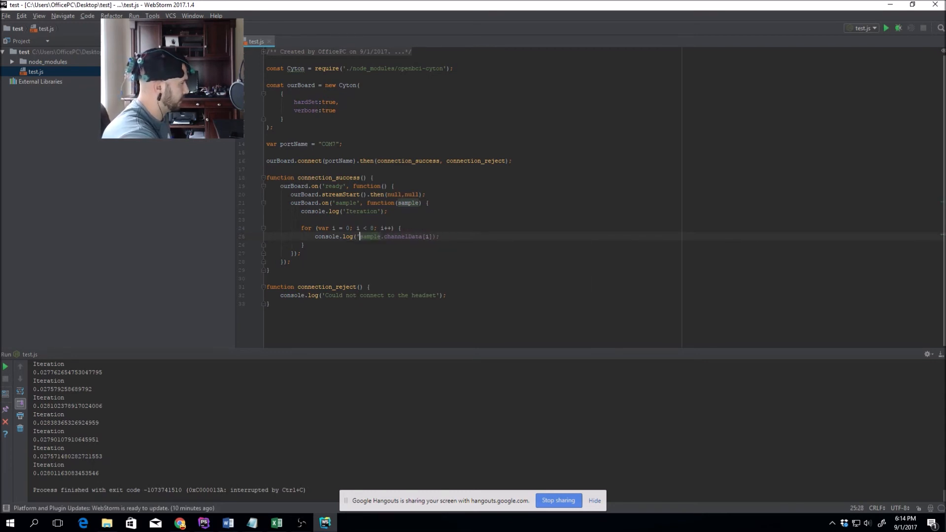
text(Channel ')
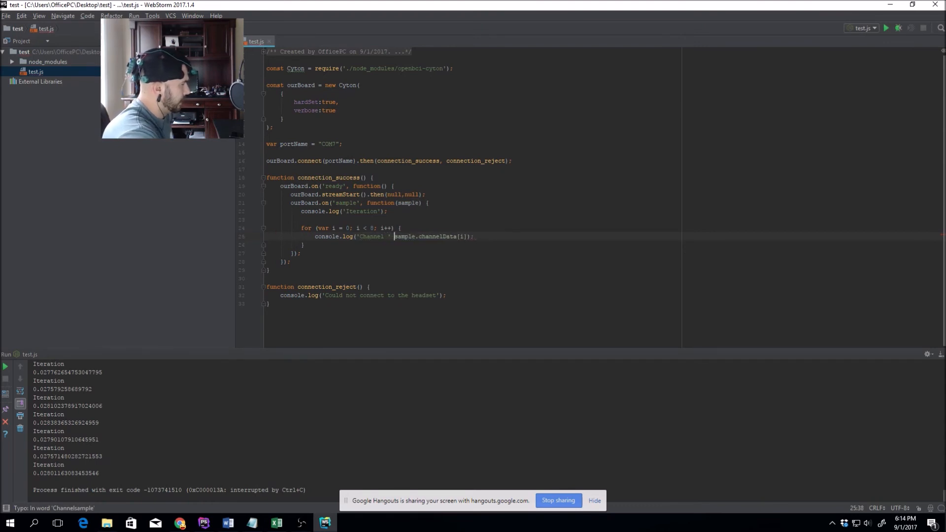
text(+)
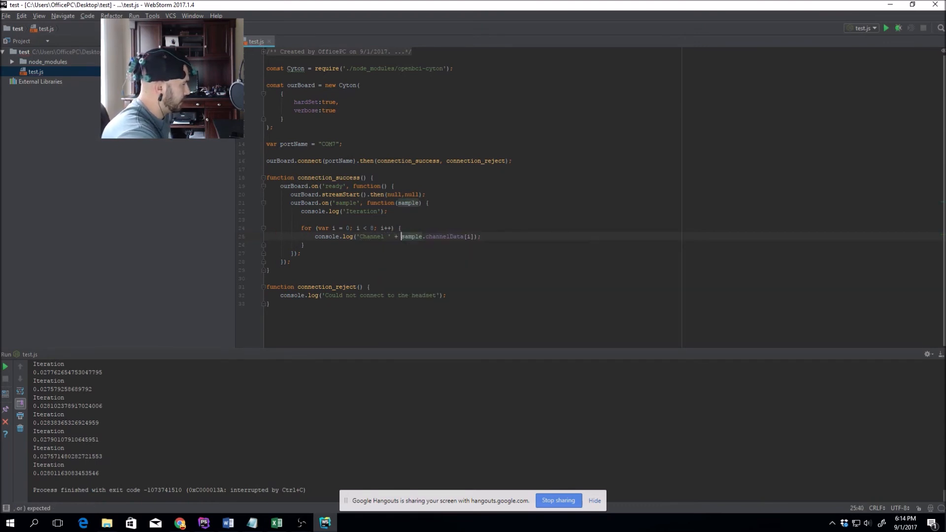
text(())
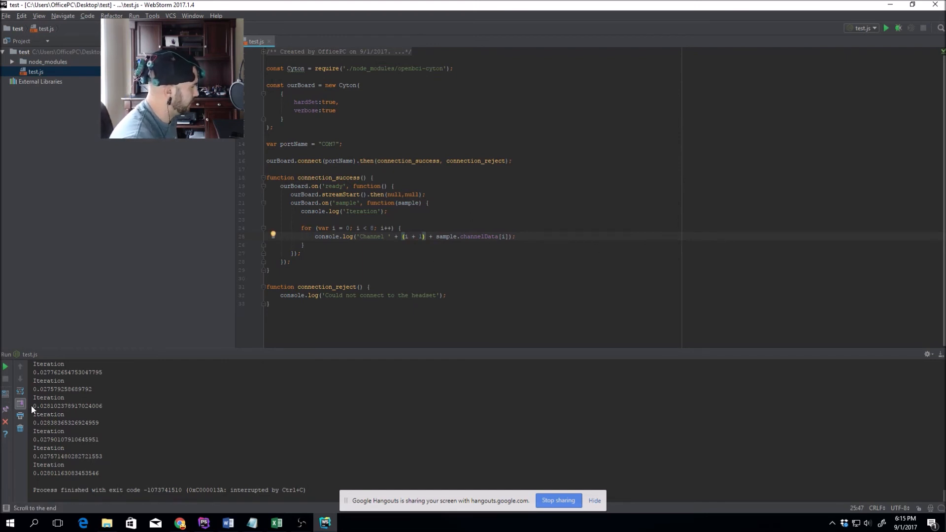
Step: Run test.js to print Channel 1–8 readings after each Iteration, then stop the run
click(6, 367)
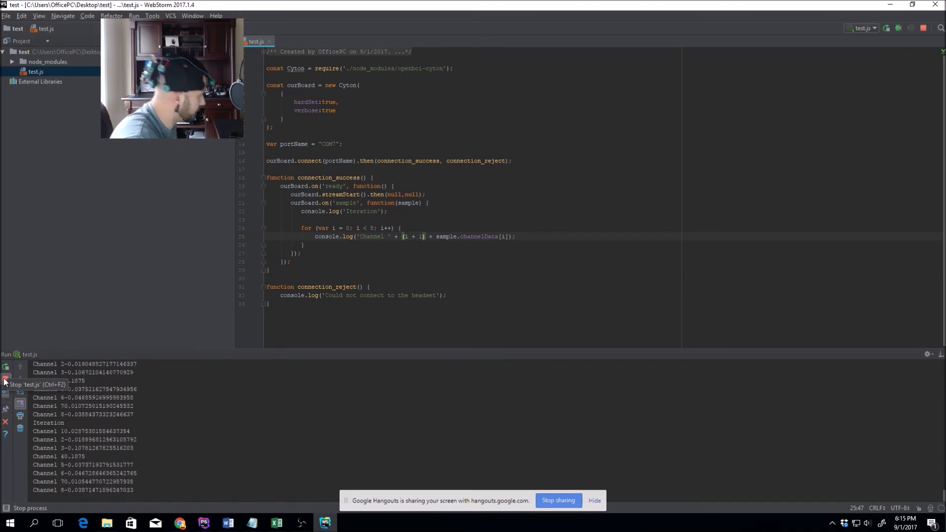
click(6, 379)
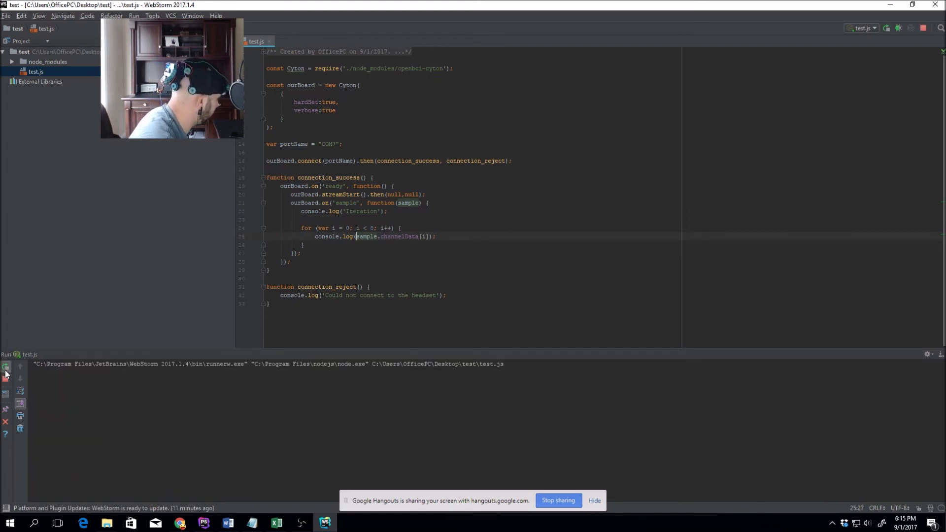
click(6, 366)
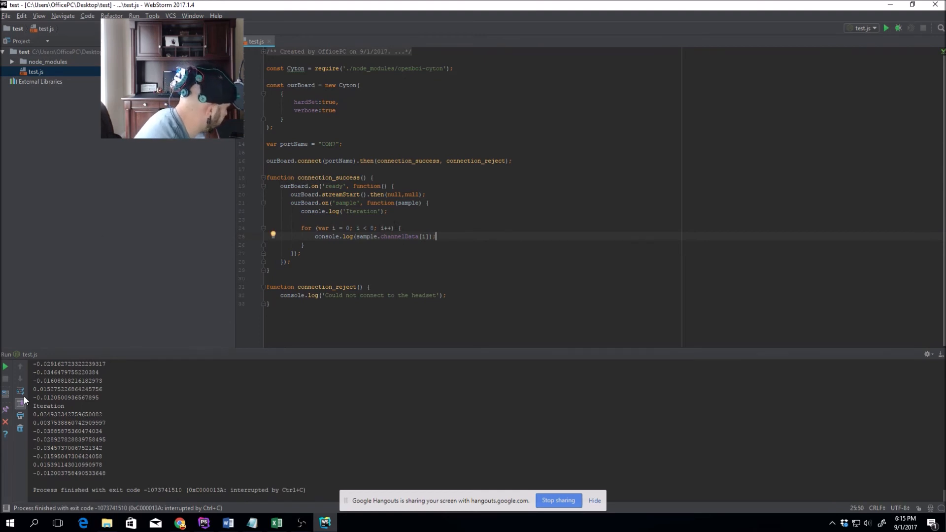
Step: Select a logged channel value in the console and re-run test.js for fresh readings
drag(34, 415, 96, 431)
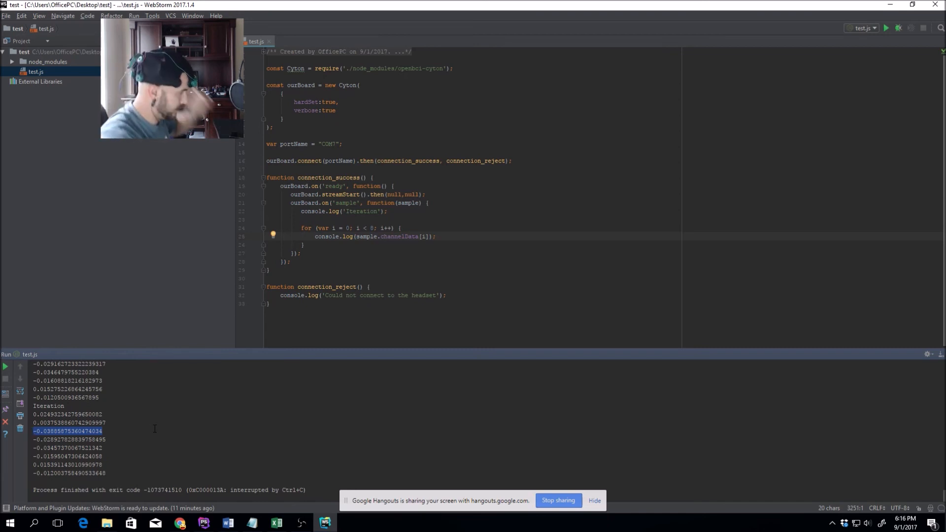
click(5, 366)
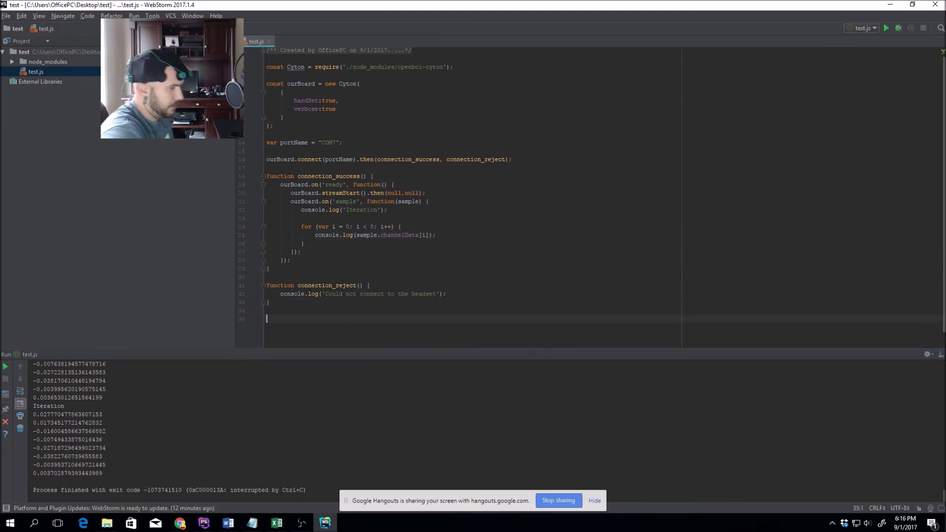
Step: Register process.on('SIGINT', exitHandler) at the end of test.js
text(process.)
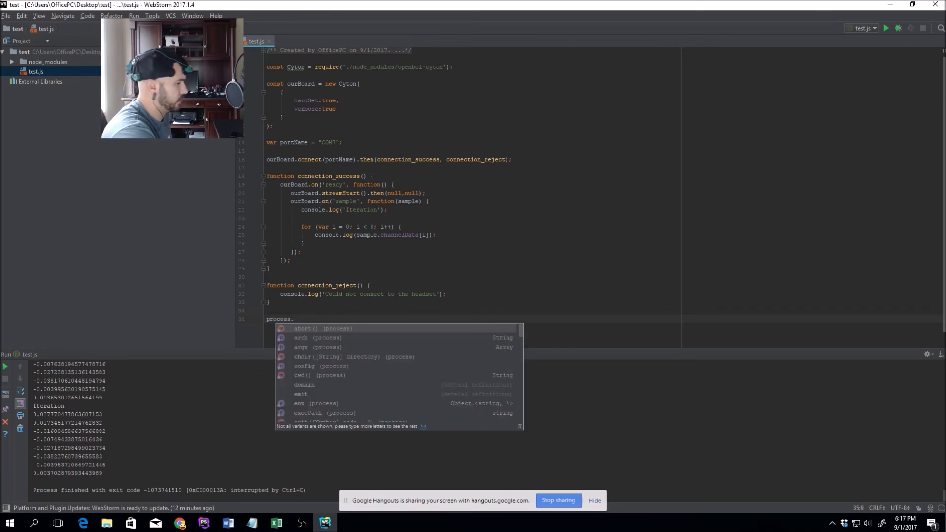
text(on('S)
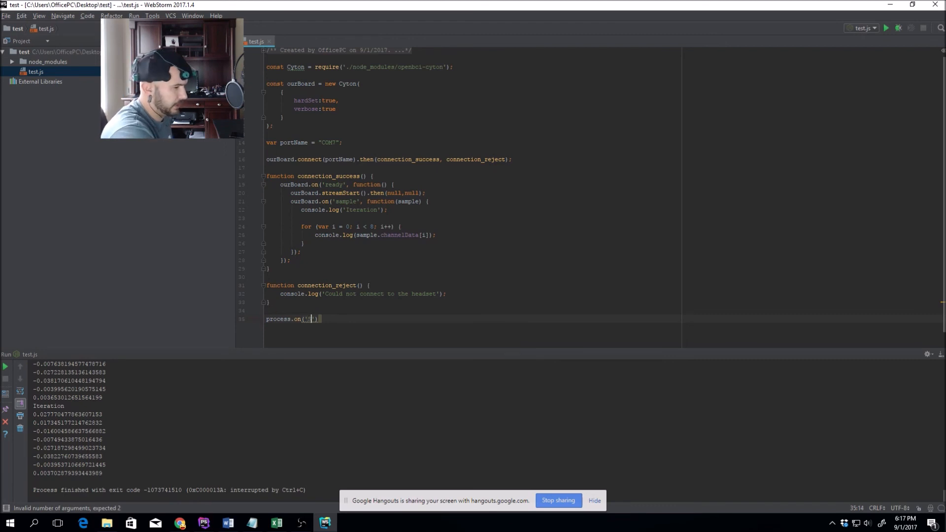
text(SIGINT)
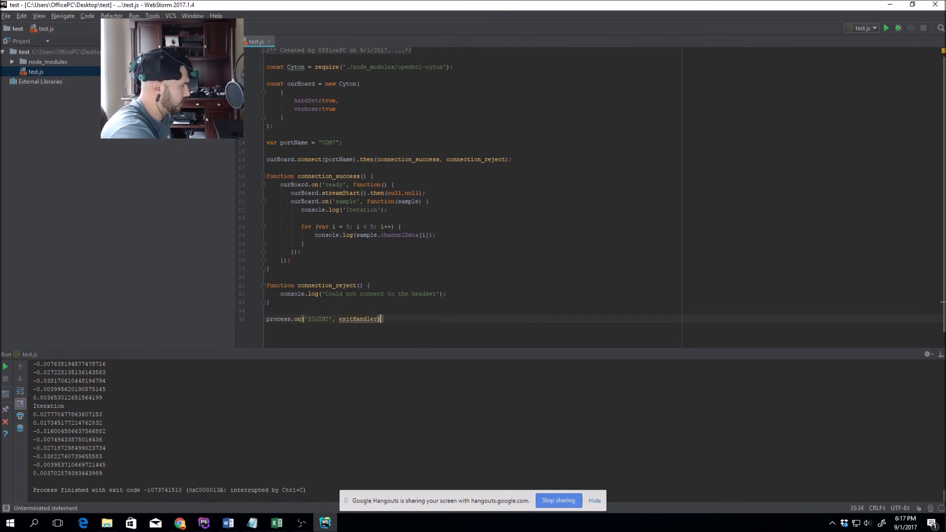
key(enter)
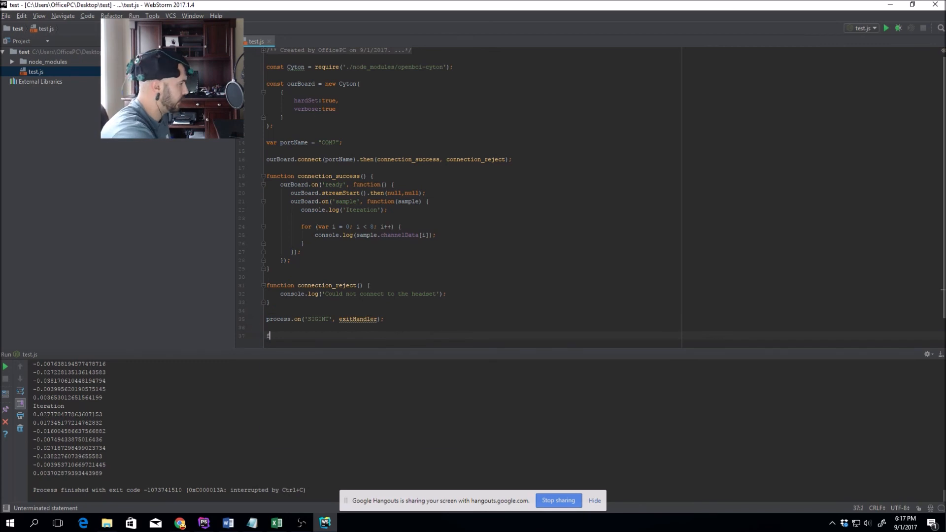
Step: Define exitHandler calling ourBoard.streamStop().then(ourBoard.disconnect(), stream_stop_reject)
text(function exit)
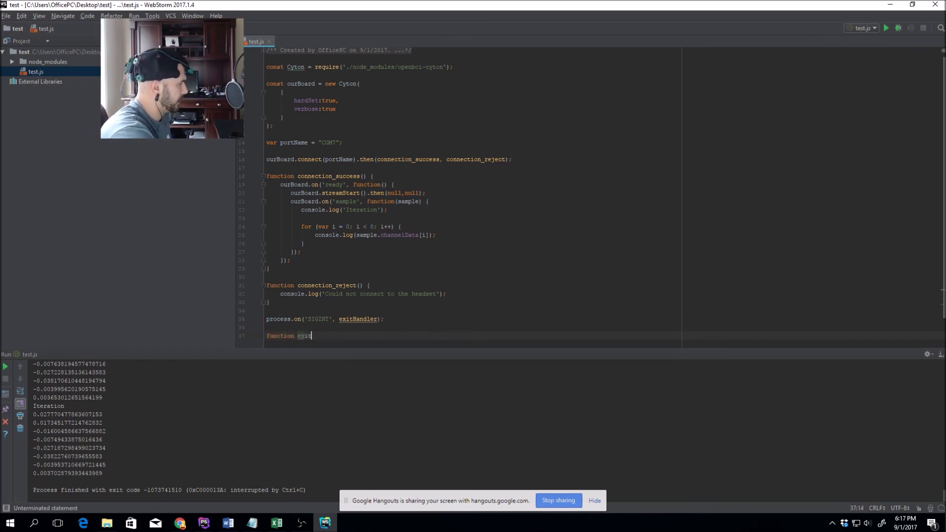
text(Handler ()
text(ourBoard.)
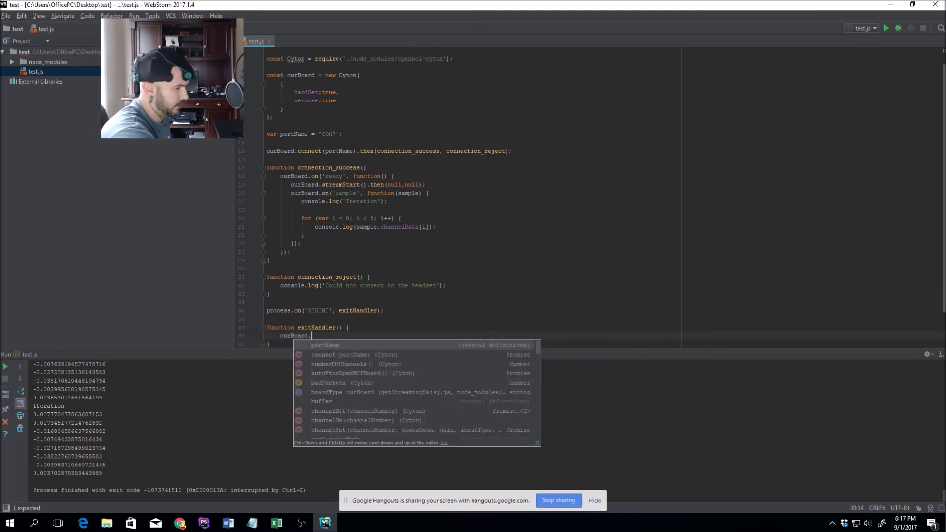
text(streamStop().)
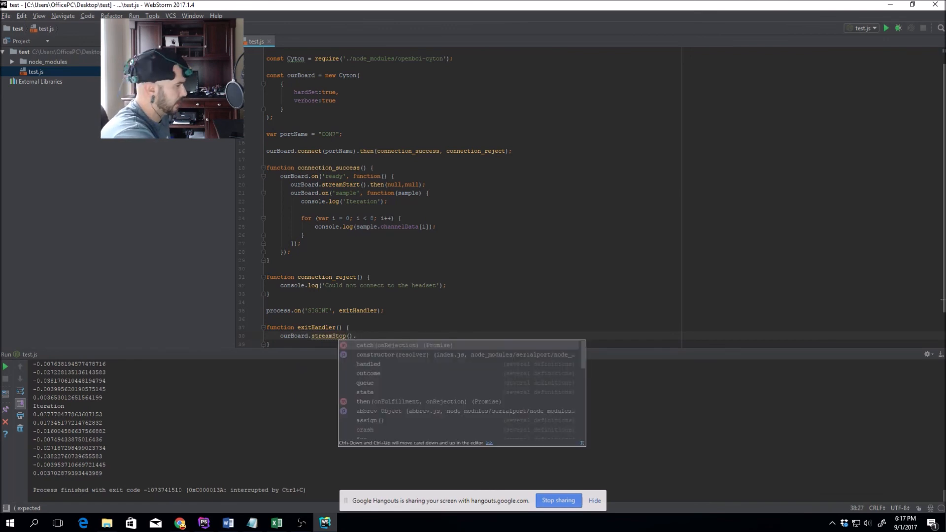
text(then)
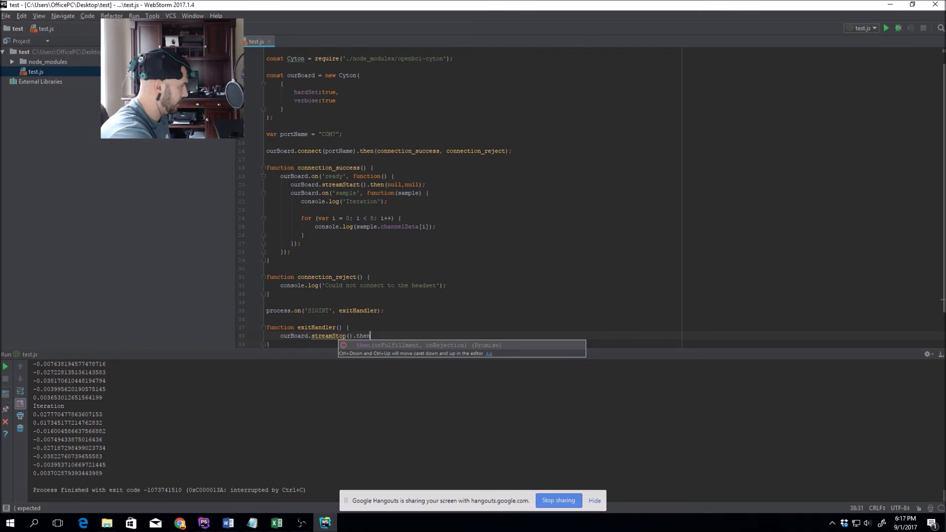
text(()
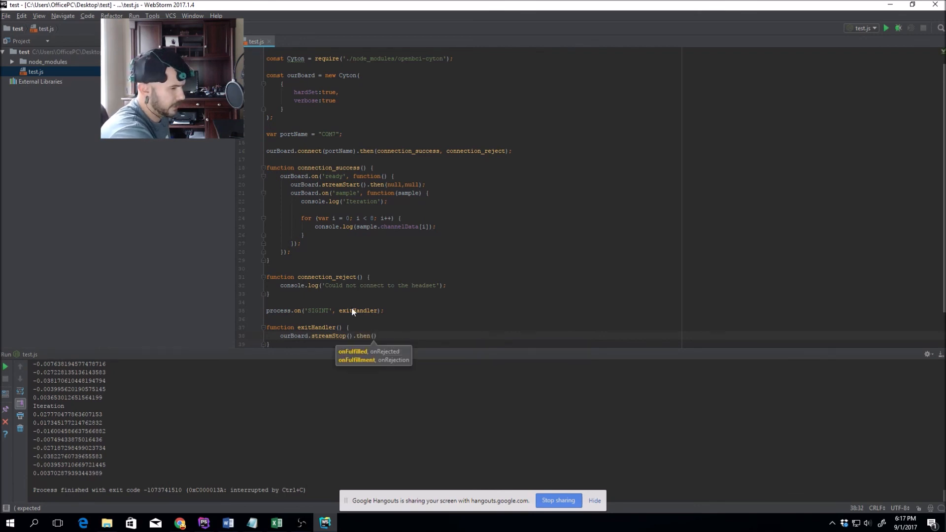
text(ourBoard.)
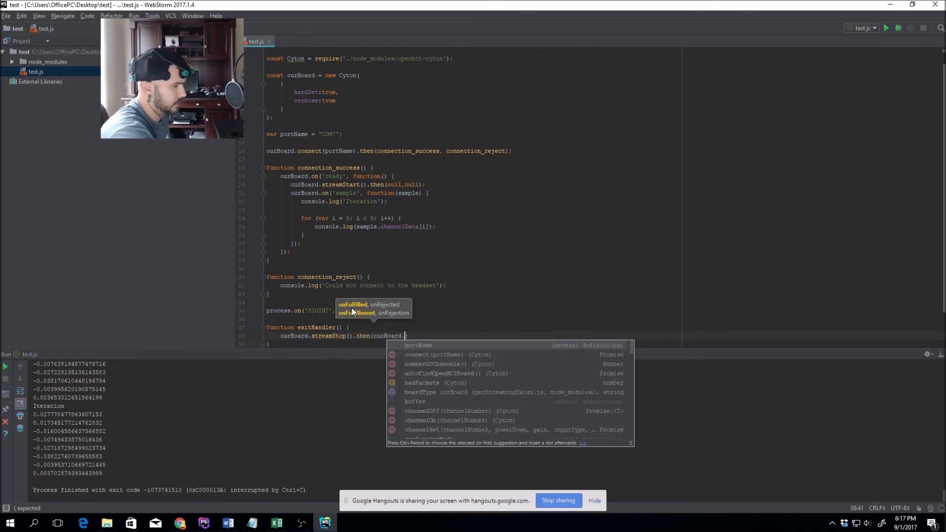
text(disconnect())
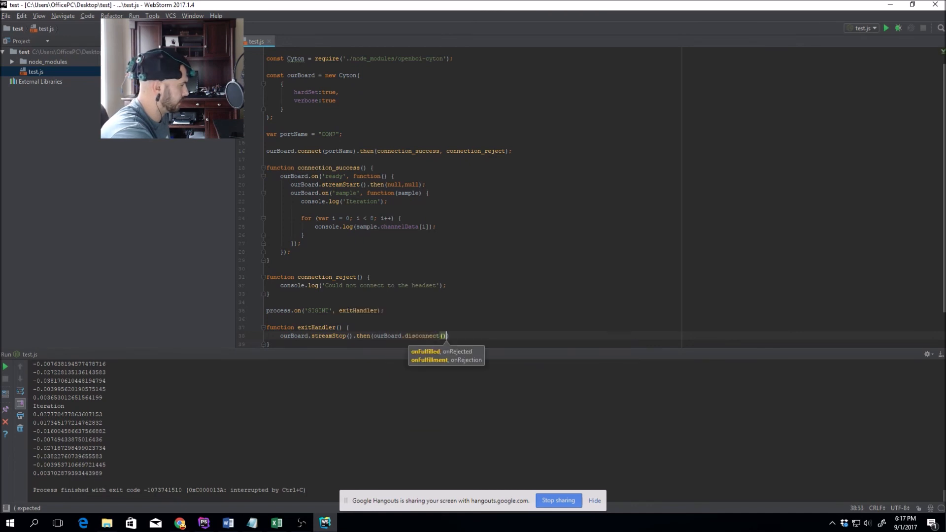
text(,)
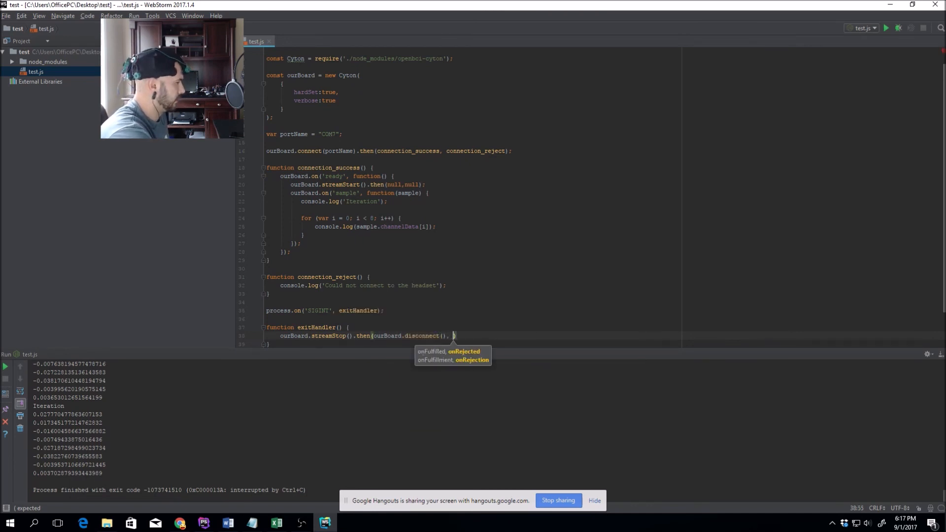
text(stream_stop_)
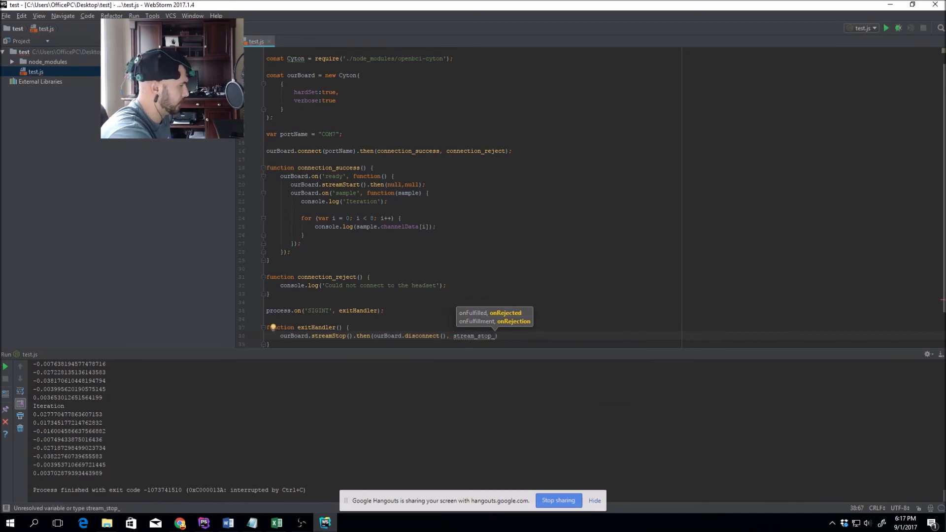
text(reject)
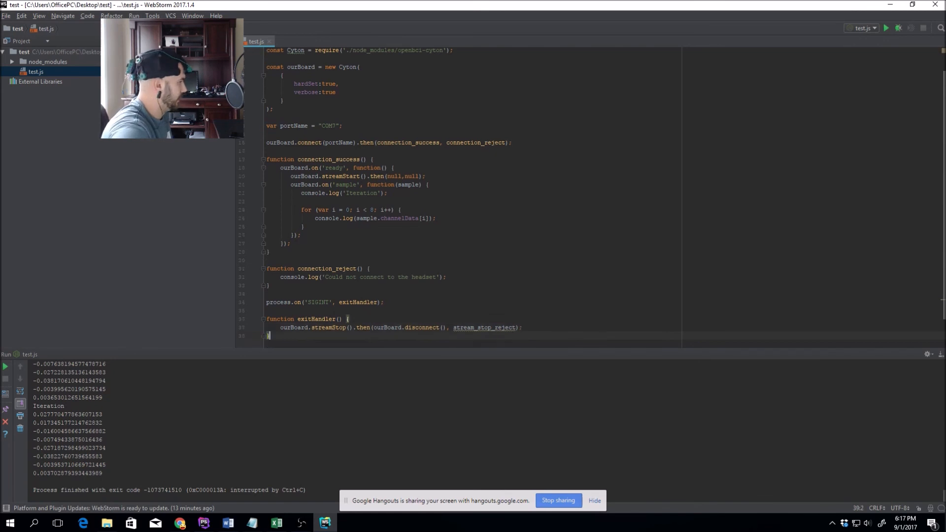
Step: Begin the function stream_stop_reject() { body below exitHandler
text(function stream_stop_reject() {)
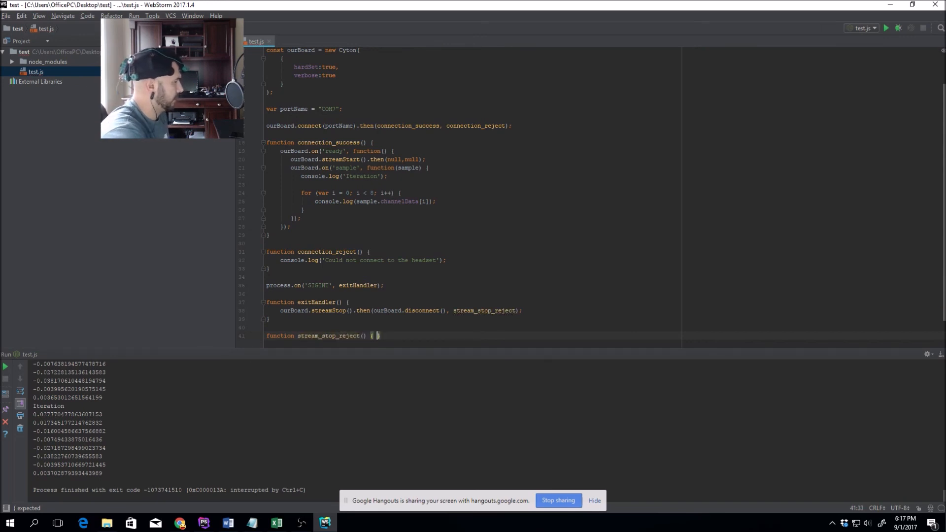
key(enter)
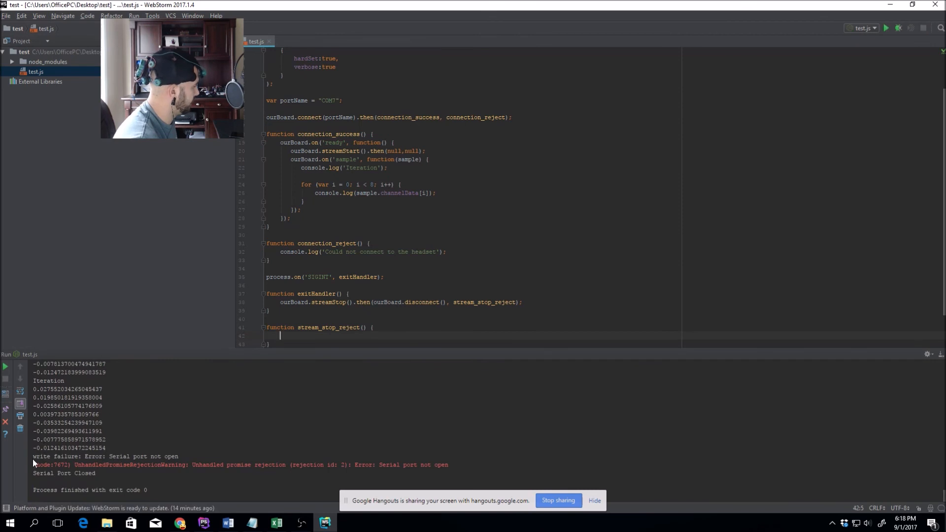
Step: Select a word on the duplicated process.on line to start editing its event name
double_click(130, 456)
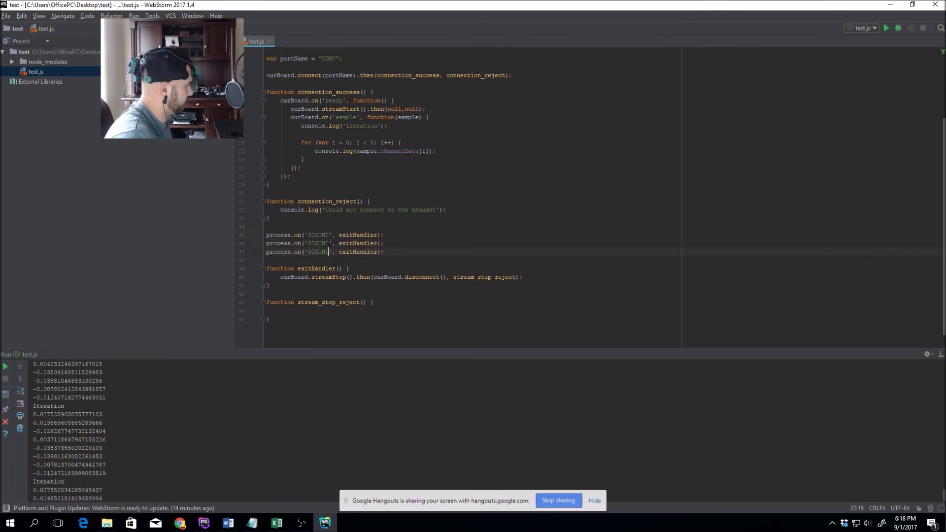
Step: Change the first handler's event to 'exit' and the third to 'uncaughtException', keeping SIGINT in the middle
text(exit)
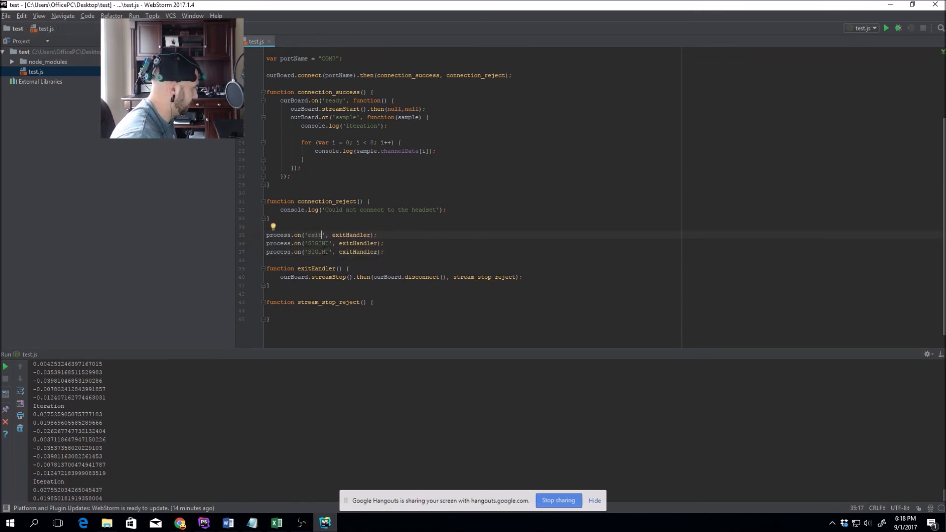
double_click(318, 252)
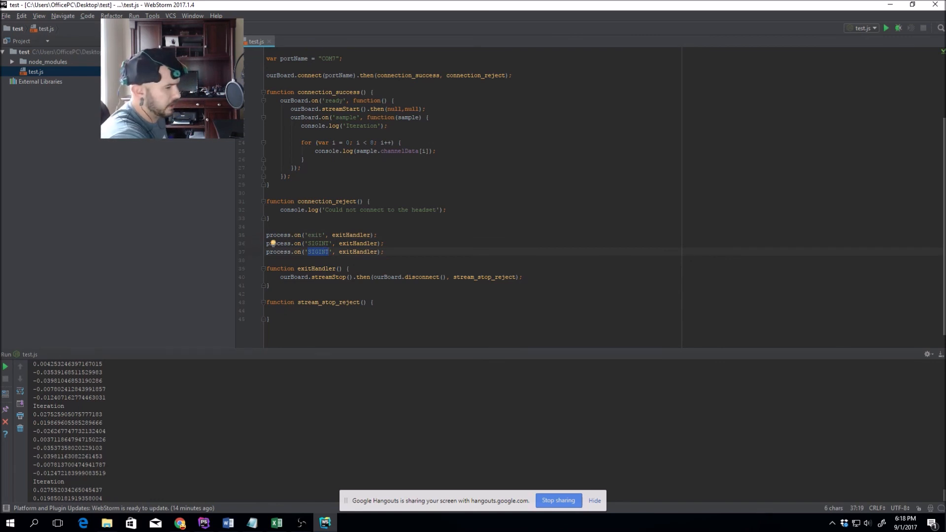
text(uncaughtException)
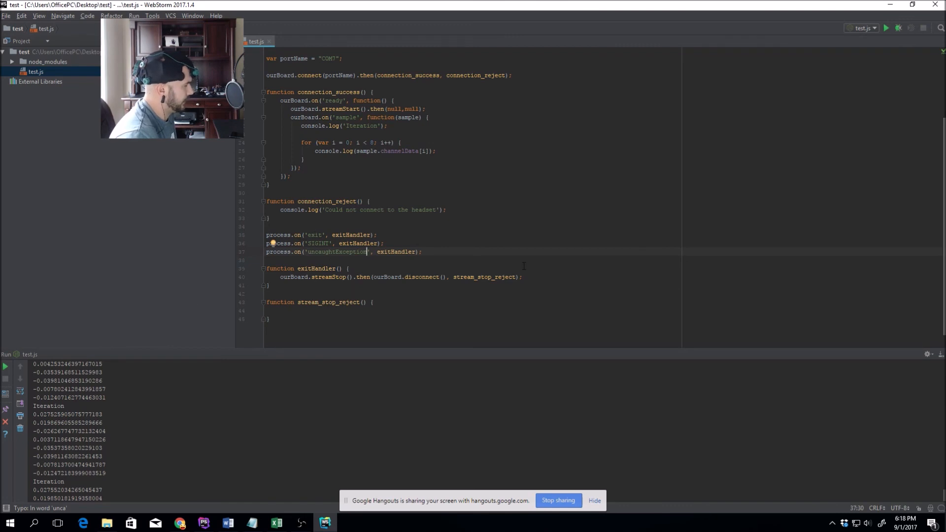
click(326, 277)
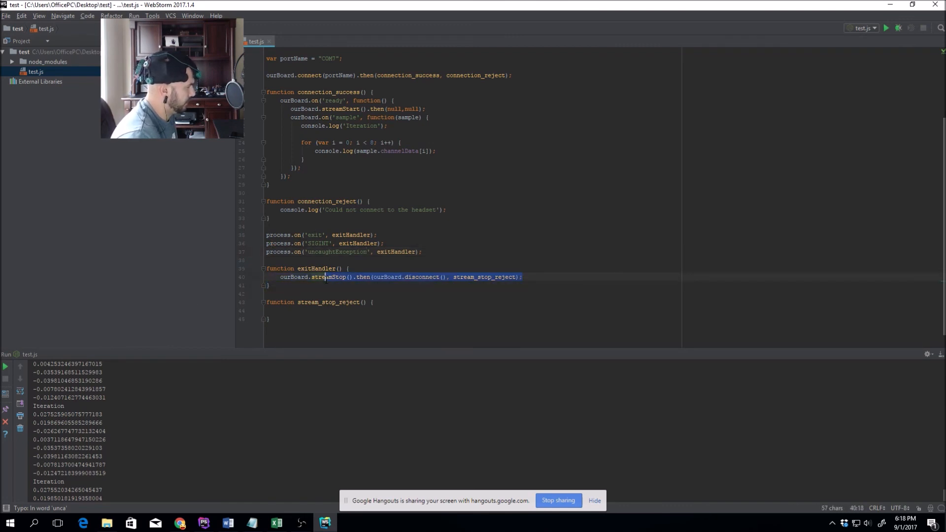